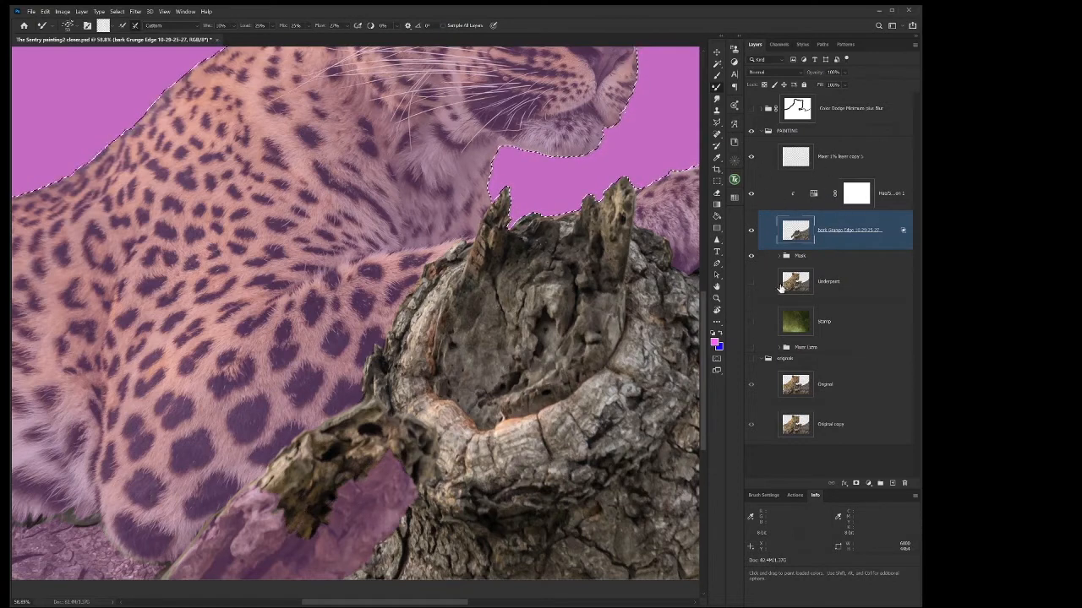
# Select the Mask group and briefly expand it to check its contents.
pyautogui.click(799, 256)
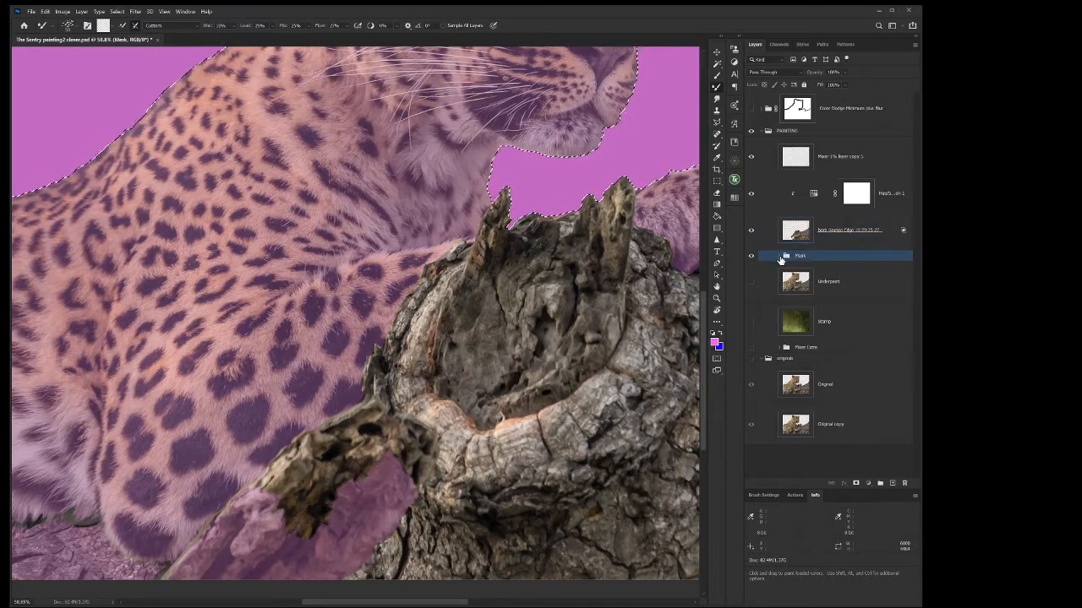
pyautogui.click(780, 256)
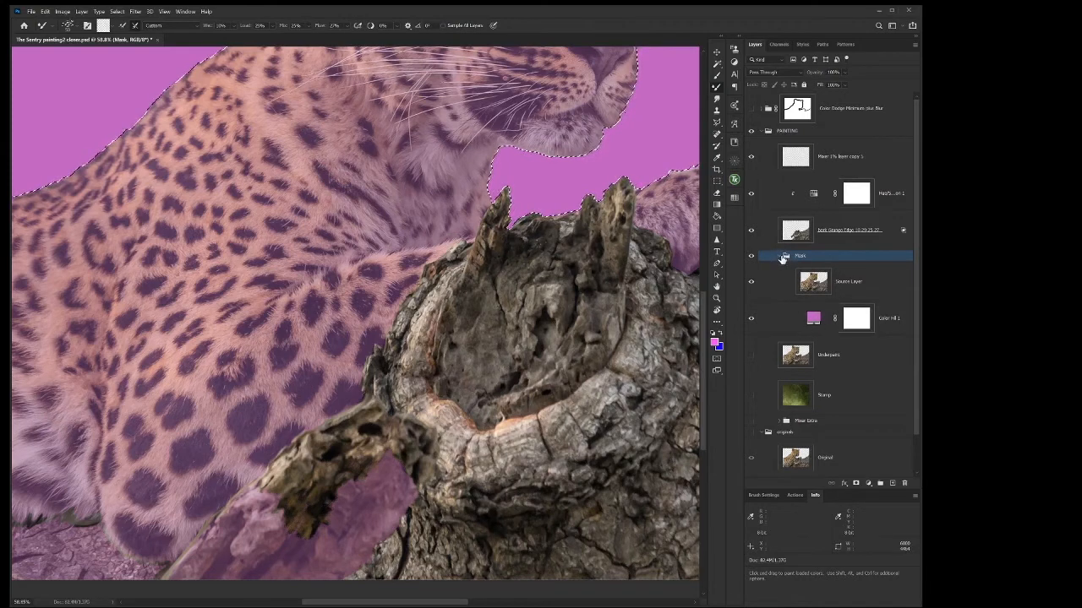
pyautogui.click(779, 255)
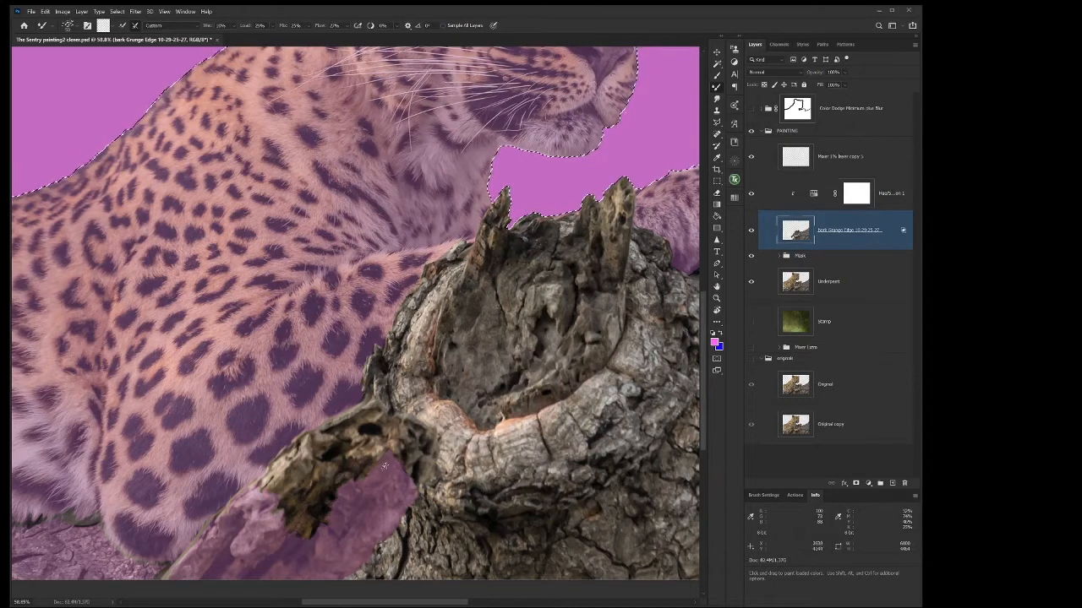
# Blend bark texture over the pink lower-left branch, including its underside and bottom edge.
pyautogui.click(364, 494)
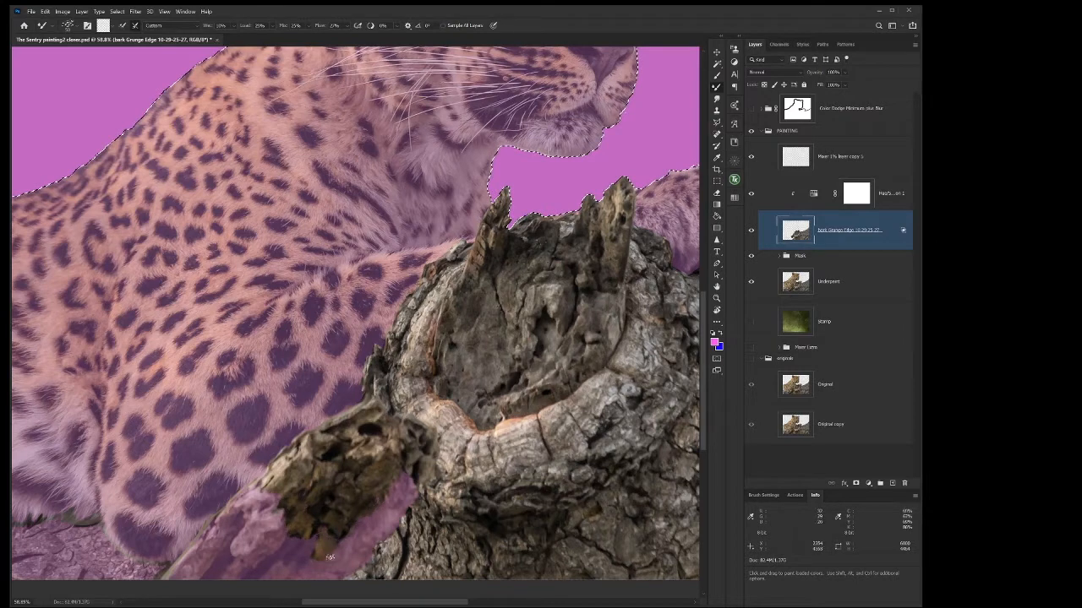
pyautogui.click(330, 554)
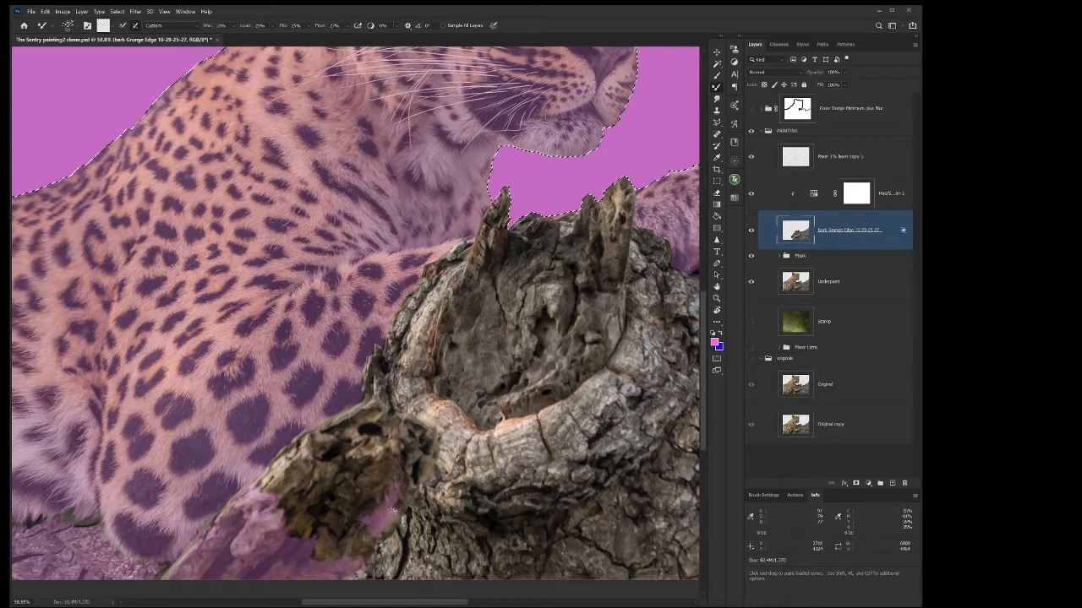
pyautogui.moveTo(393, 507); pyautogui.dragTo(372, 541)
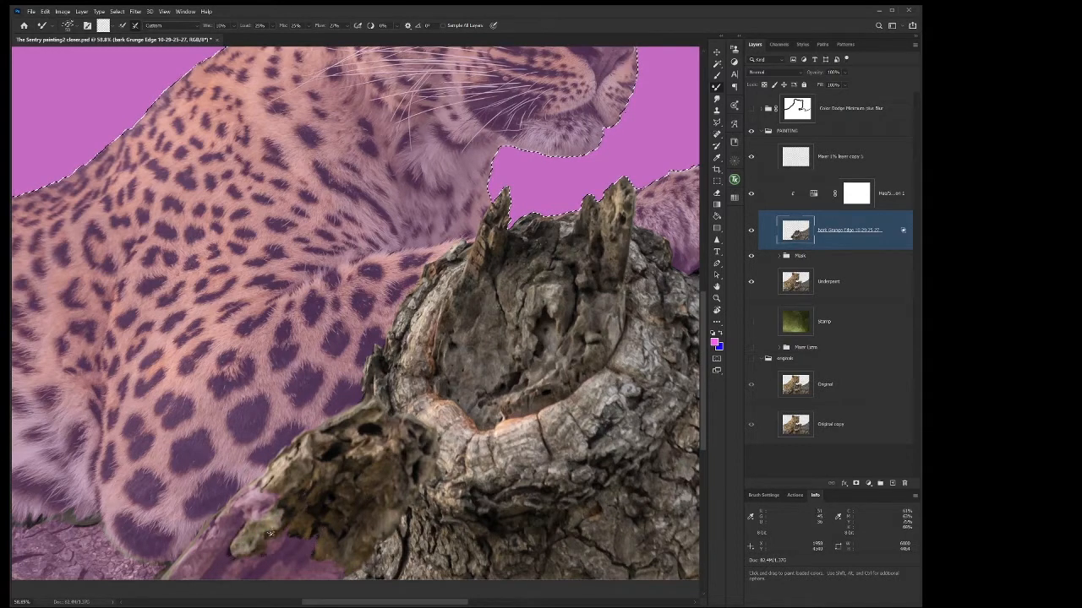
pyautogui.click(270, 528)
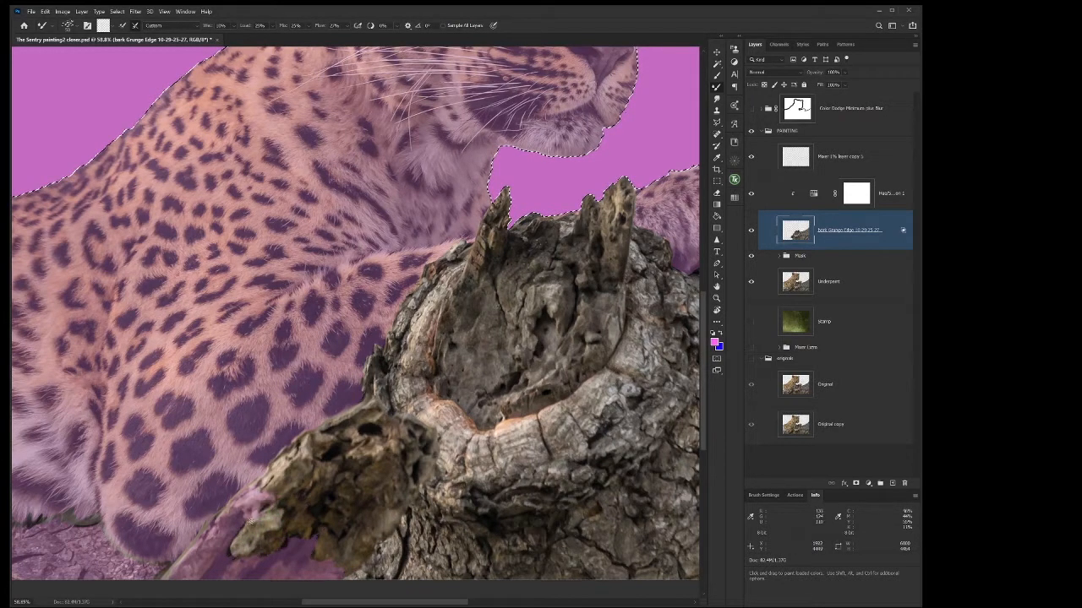
pyautogui.click(245, 516)
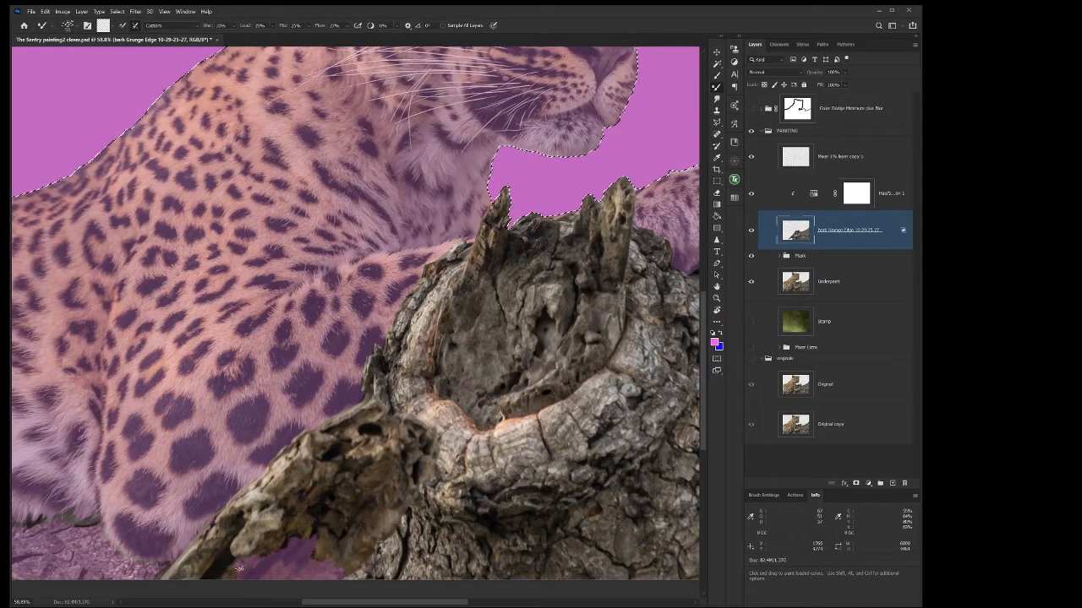
pyautogui.click(245, 575)
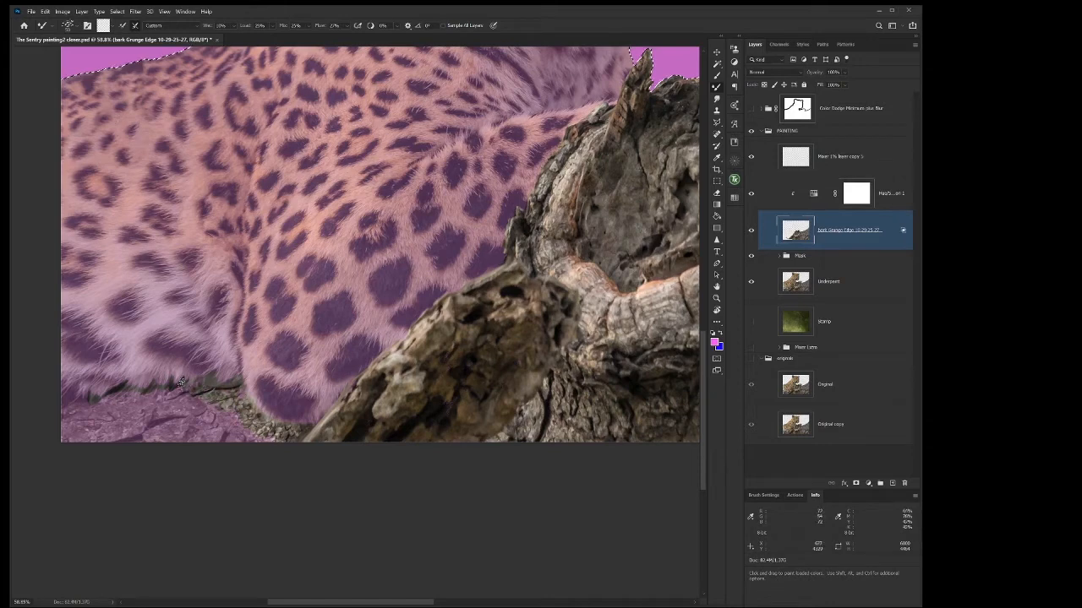
# Dab bark texture beneath the leopard's belly, out to the bottom-left corner.
pyautogui.click(157, 414)
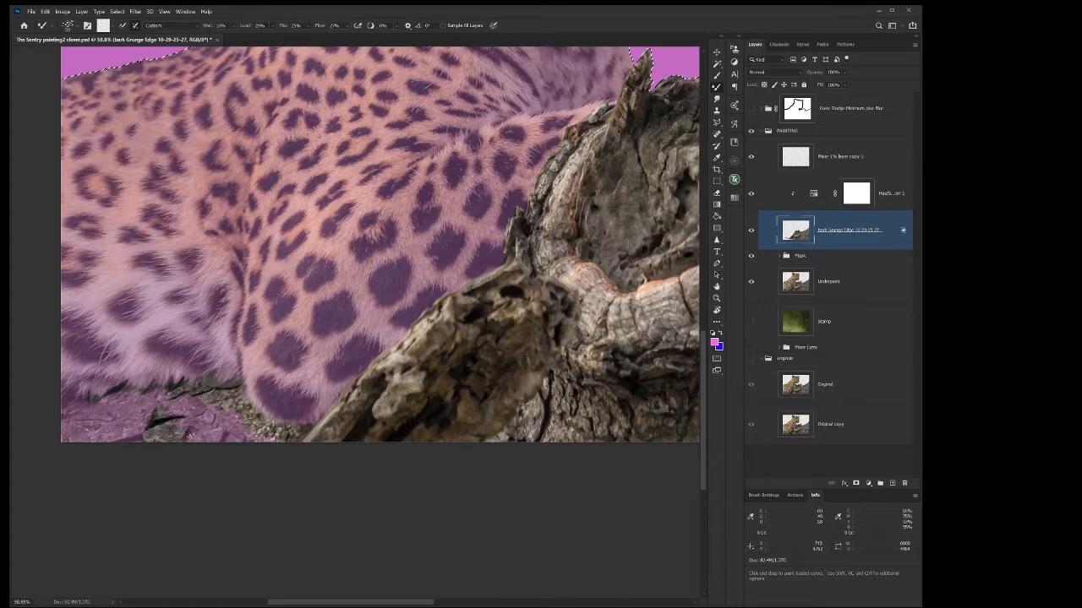
pyautogui.click(195, 423)
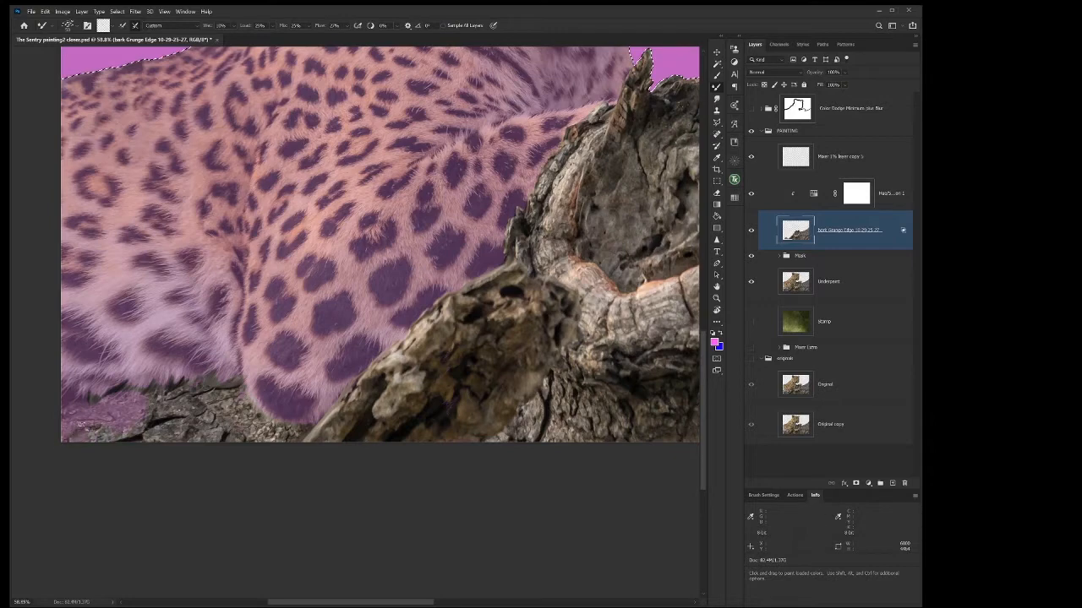
pyautogui.click(72, 406)
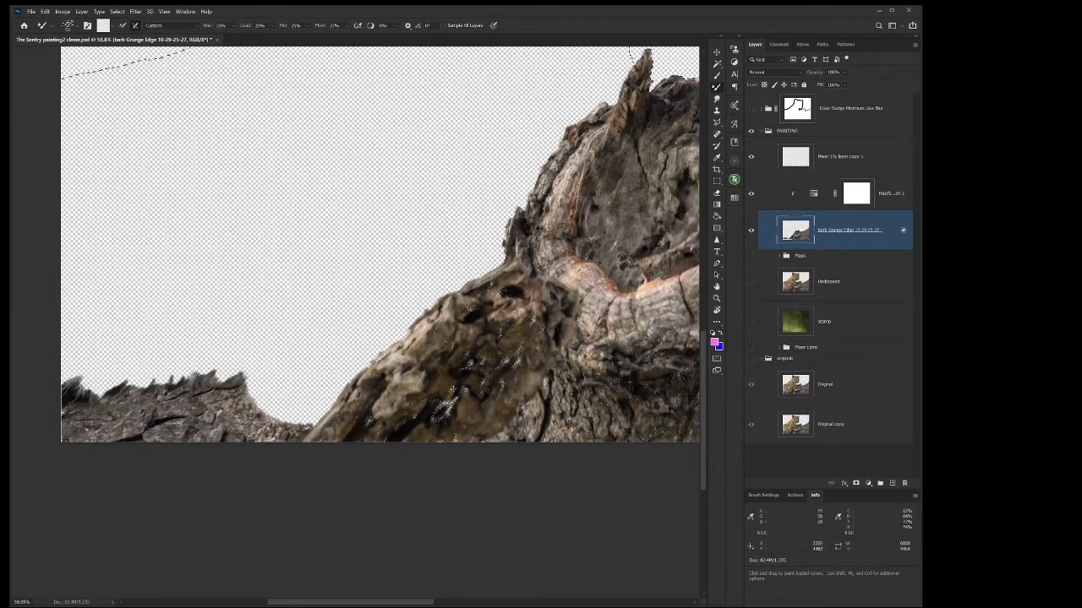
pyautogui.click(448, 406)
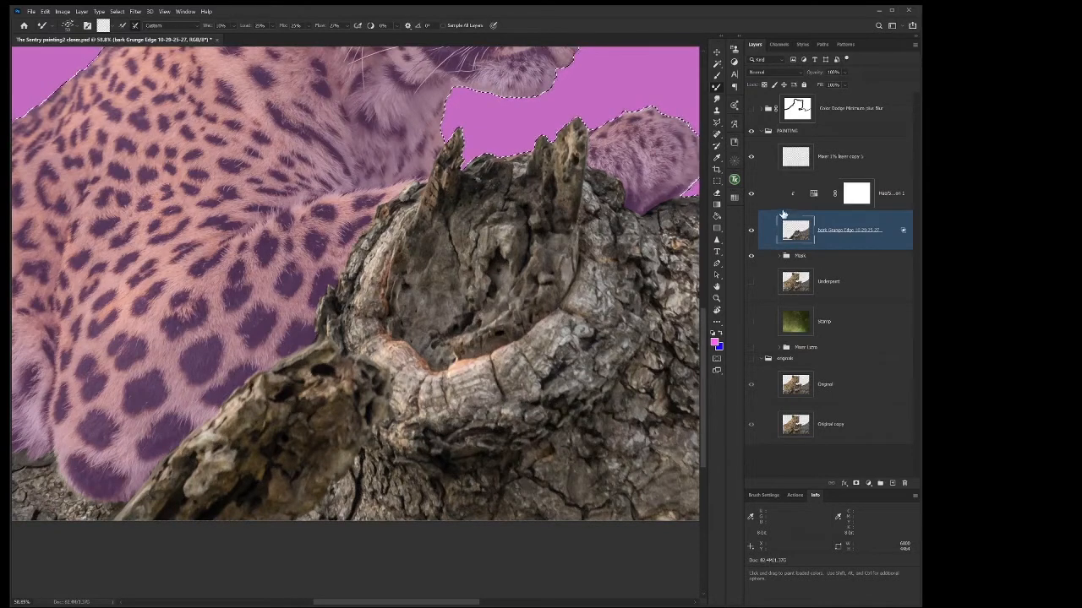
pyautogui.moveTo(765, 329)
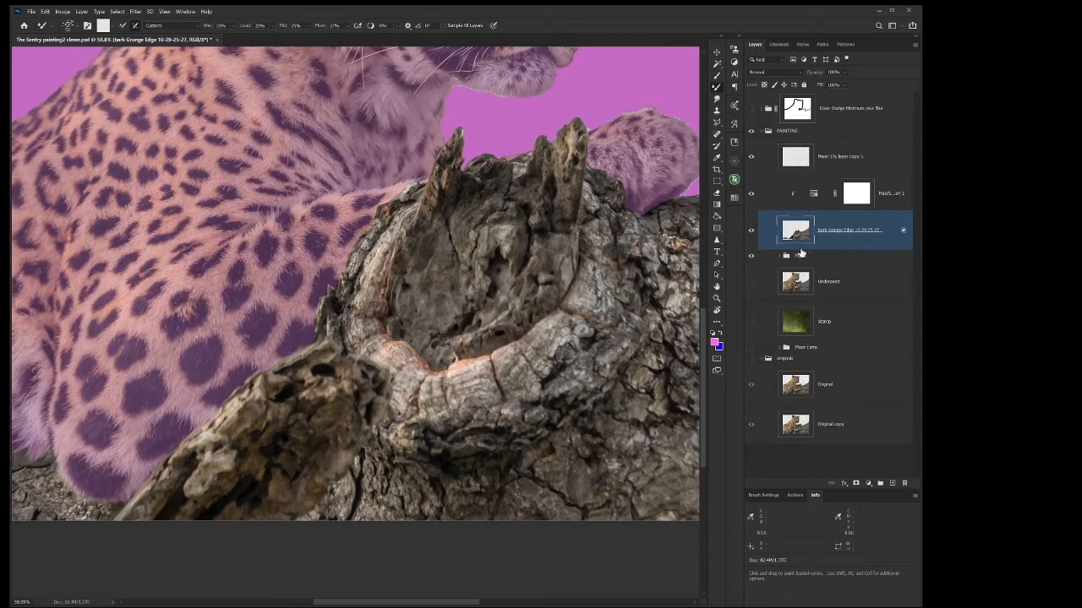
# Select the Mask group, then make Bark Grunge Edge the active layer again.
pyautogui.click(800, 256)
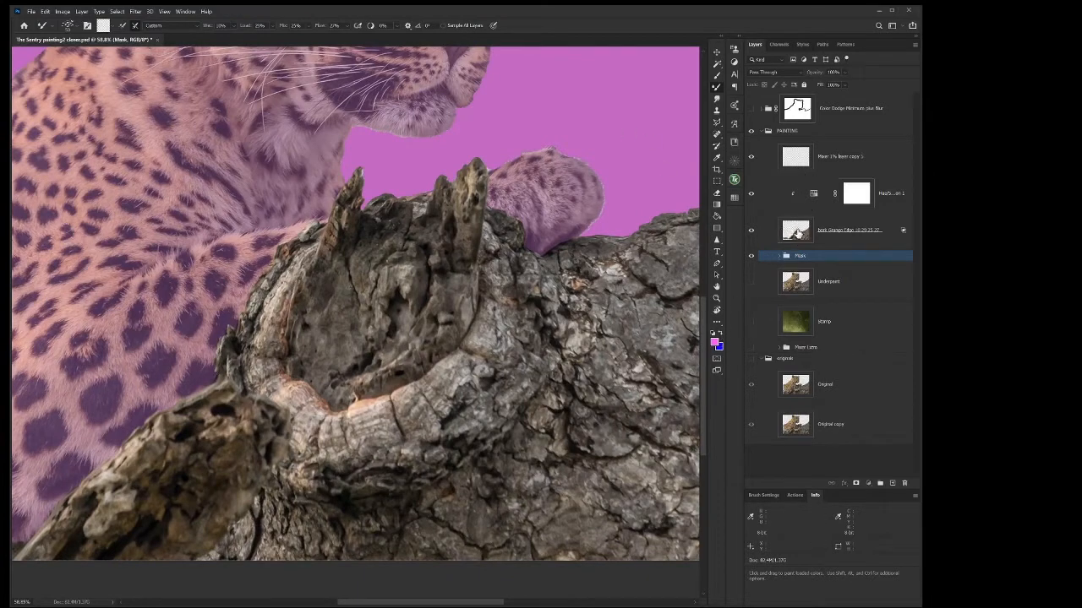
pyautogui.click(845, 230)
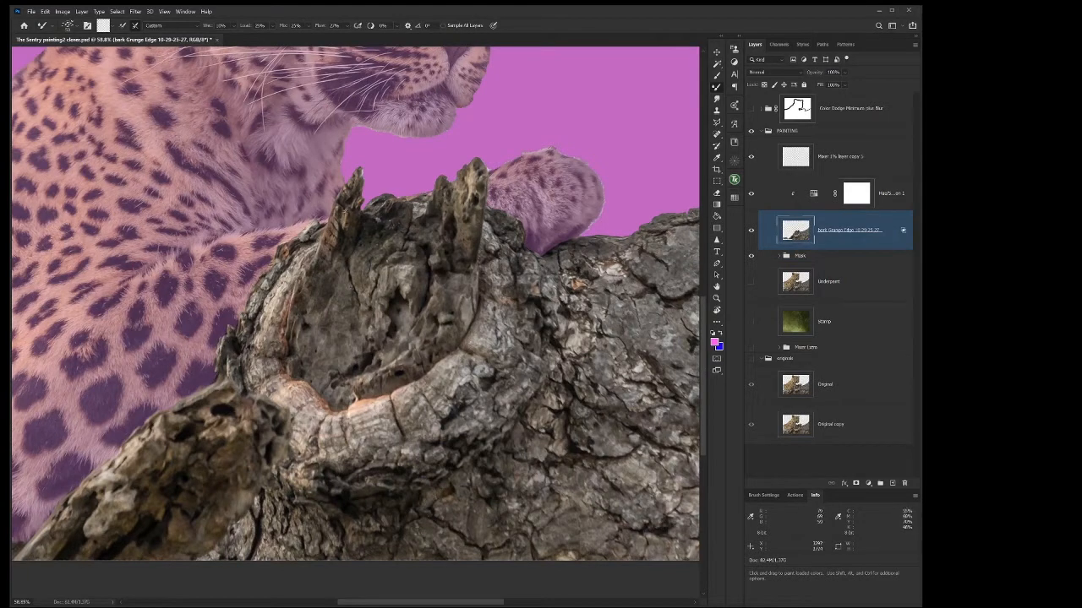
pyautogui.moveTo(706, 435)
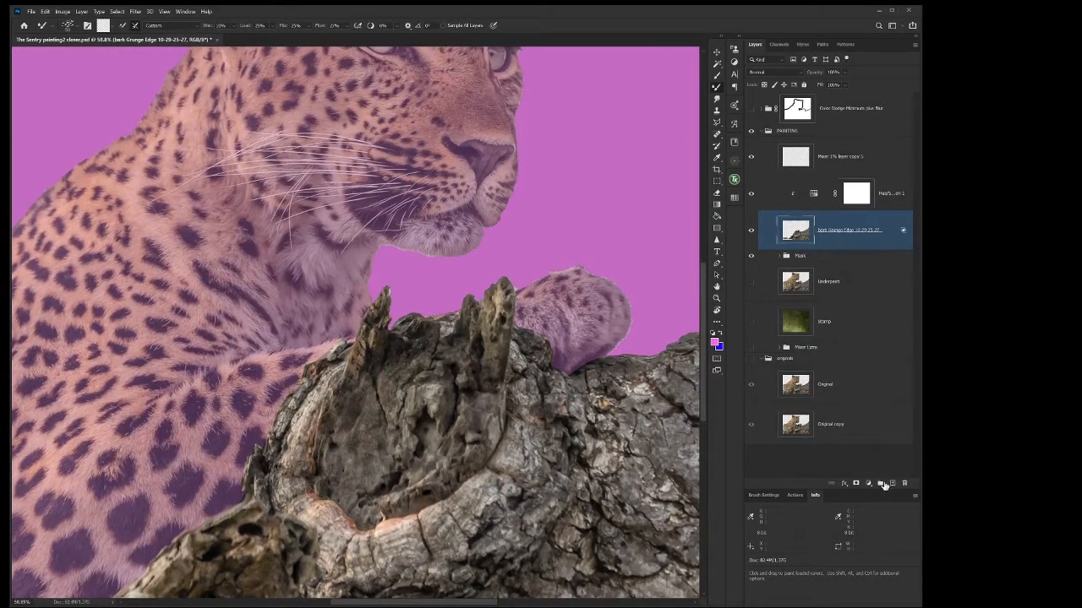
pyautogui.click(892, 483)
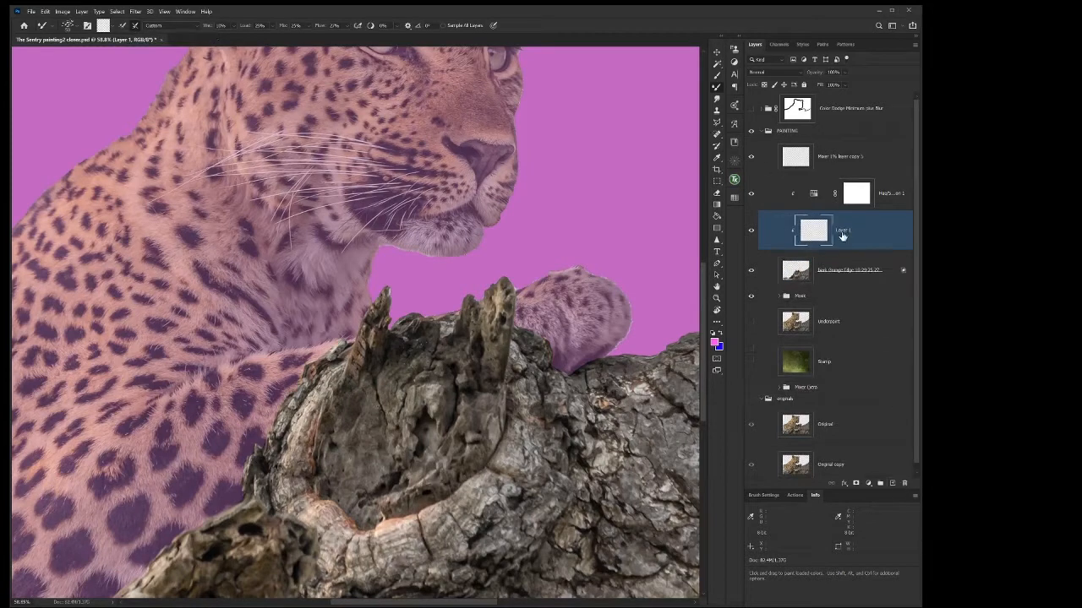
pyautogui.moveTo(760, 222)
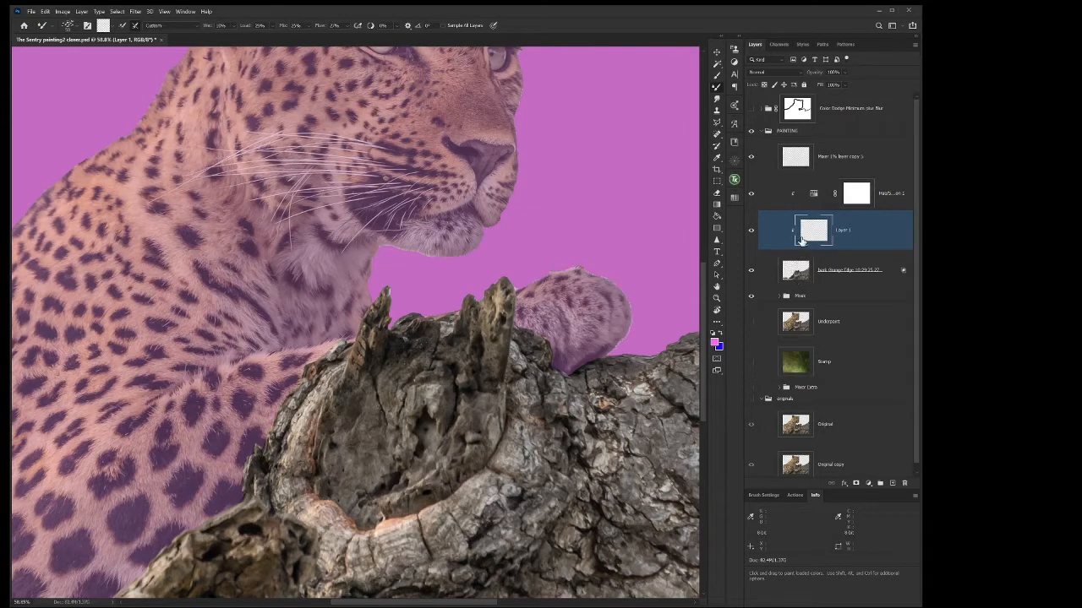
pyautogui.moveTo(502, 316)
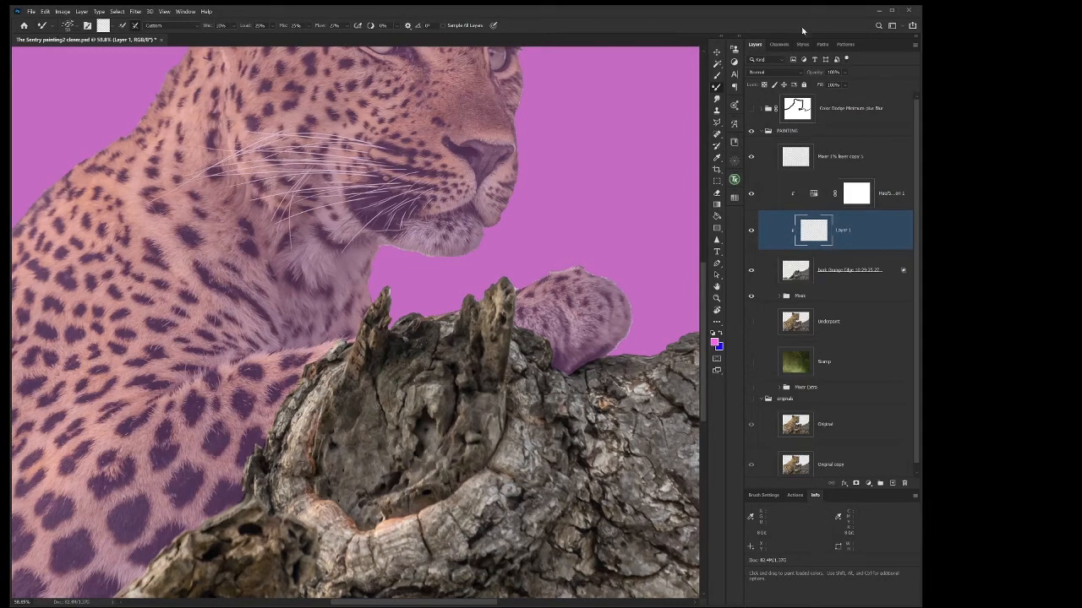
# Apply a saved Impasto Brush style from the Styles panel to Layer 1.
pyautogui.click(802, 44)
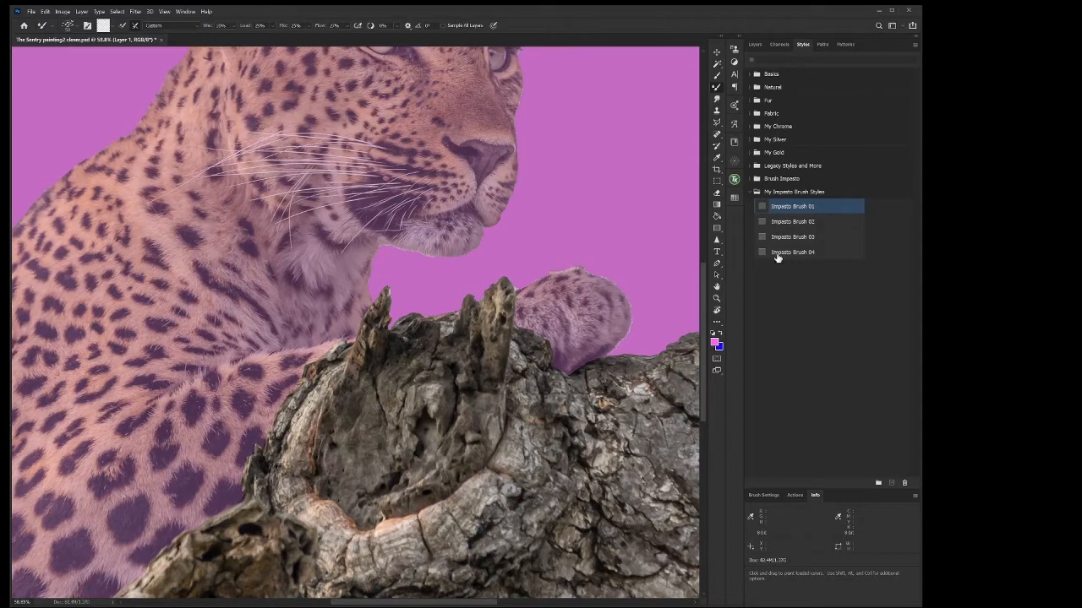
pyautogui.moveTo(785, 221)
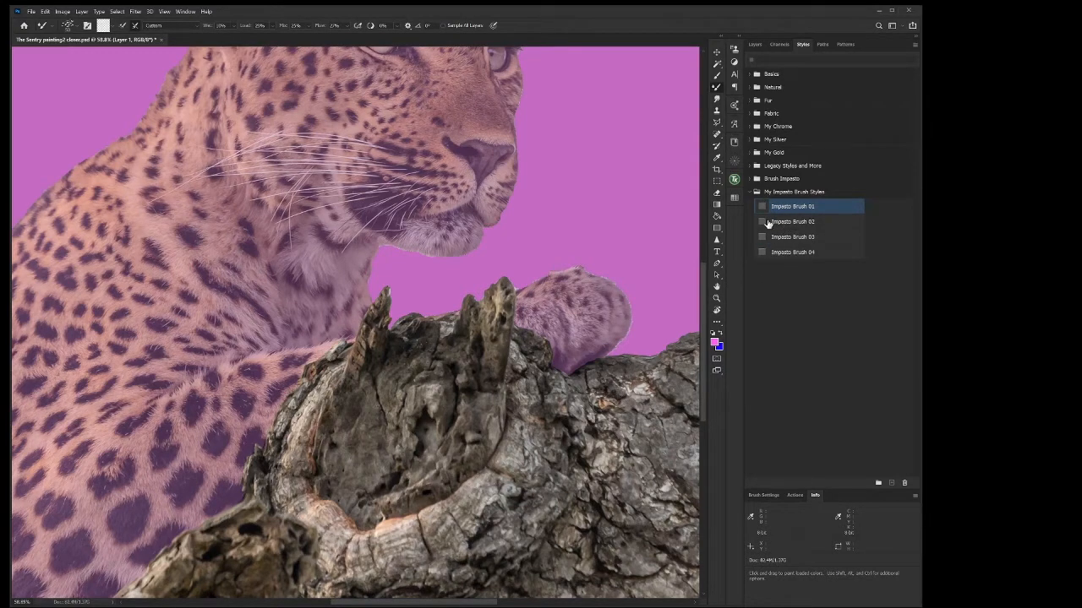
pyautogui.click(791, 222)
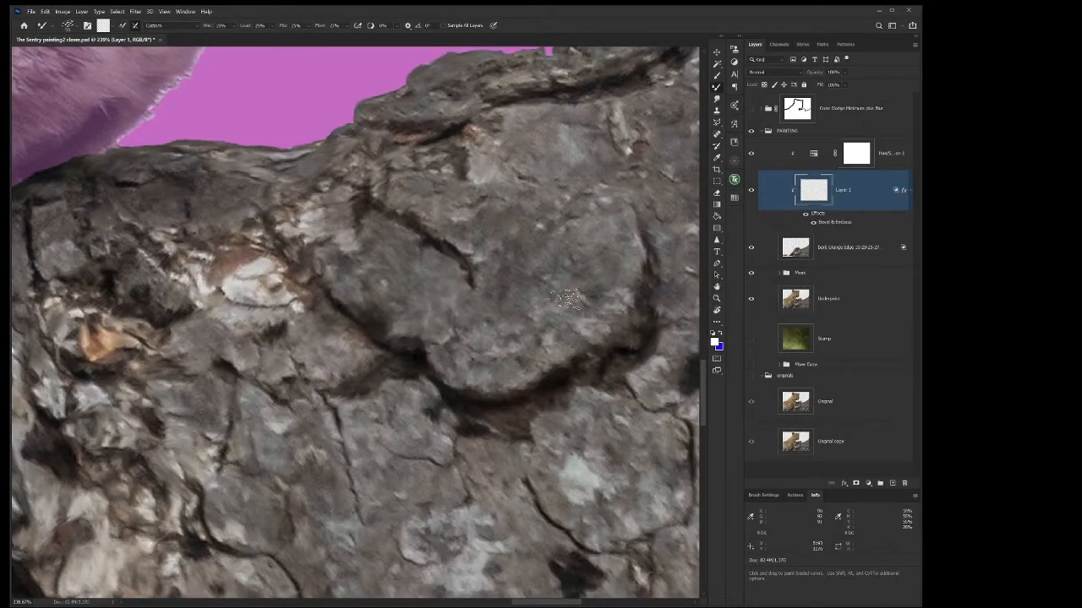
pyautogui.moveTo(541, 285)
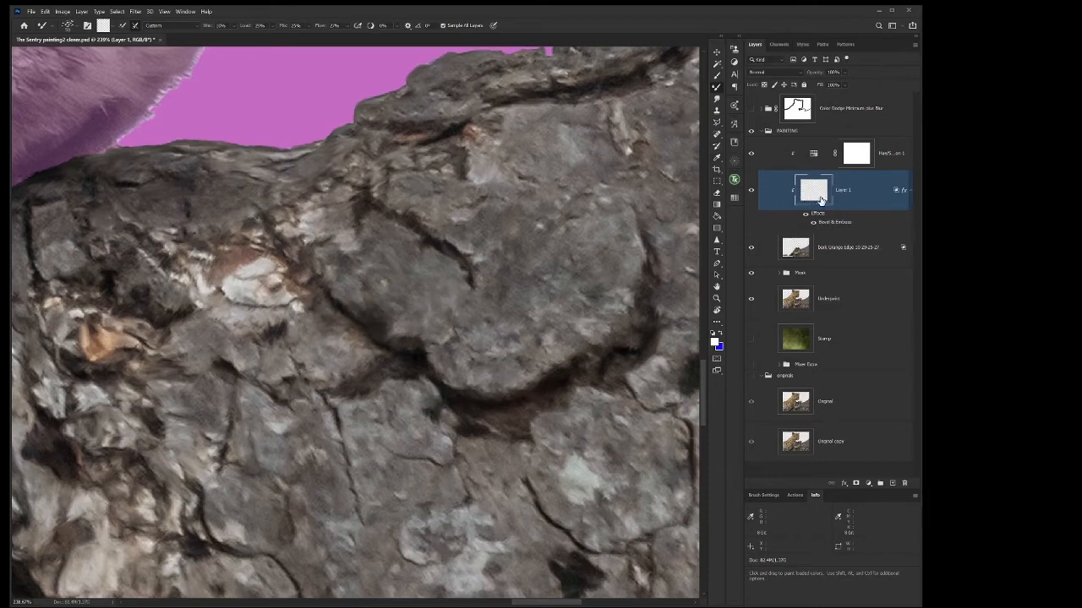
pyautogui.moveTo(818, 190)
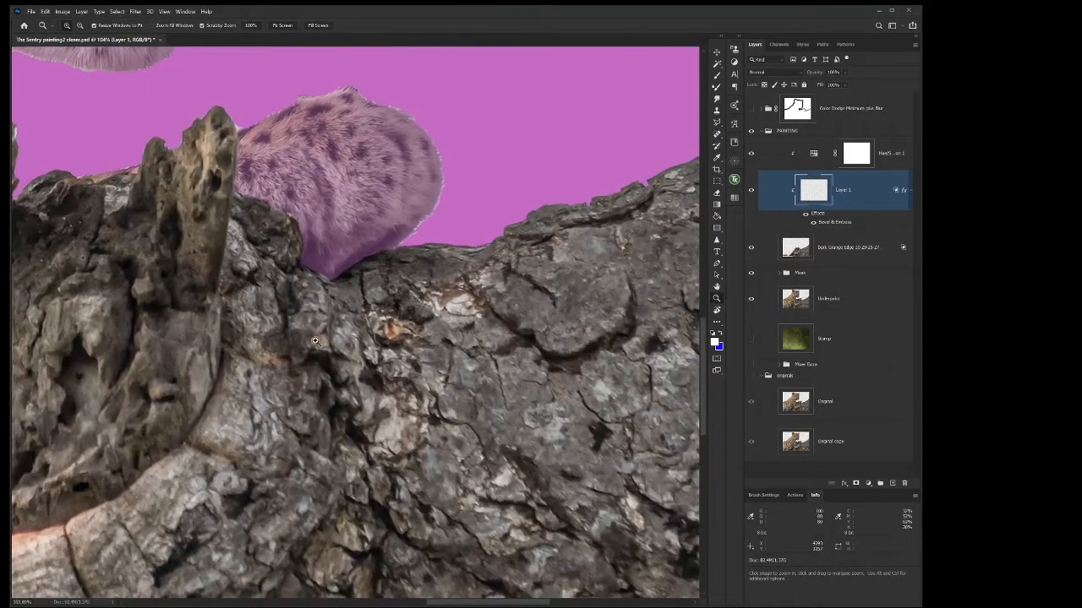
pyautogui.moveTo(269, 437)
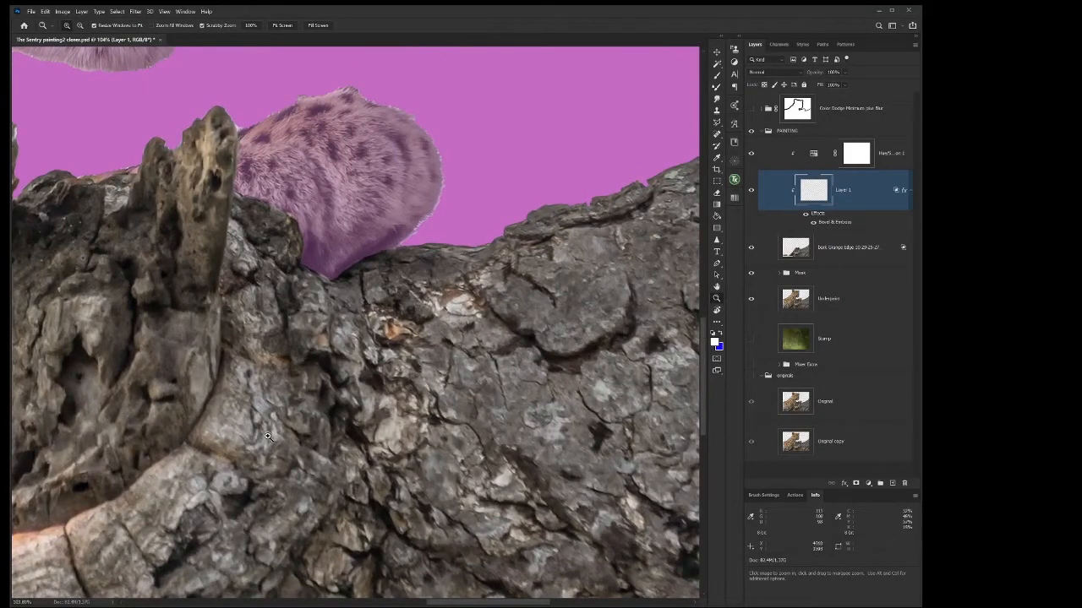
pyautogui.moveTo(438, 358)
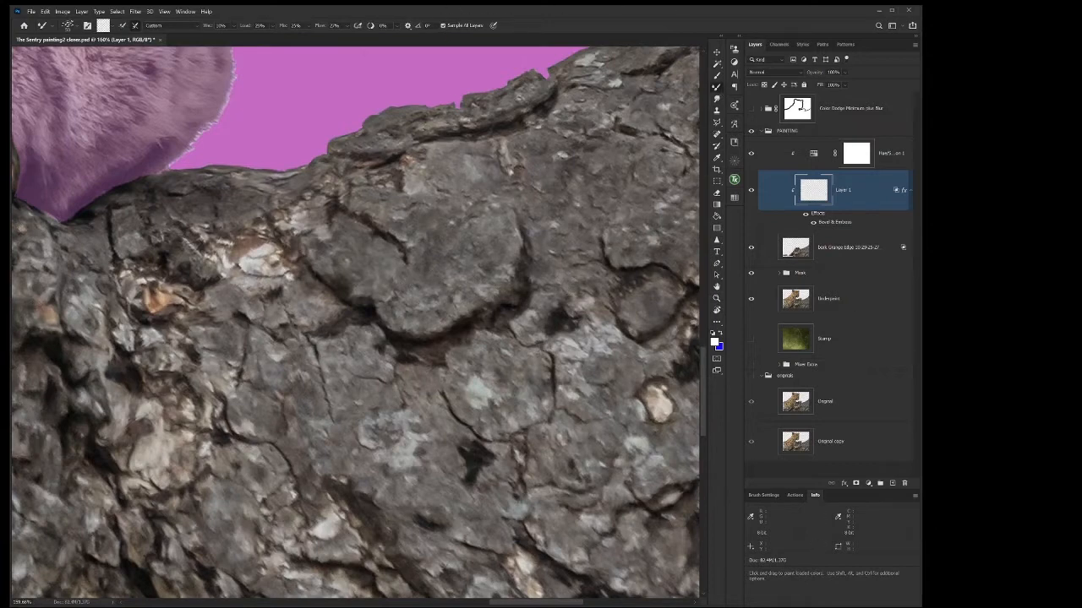
# Dab and stroke embossed impasto paint over the rounded bark plate on Layer 1.
pyautogui.click(311, 245)
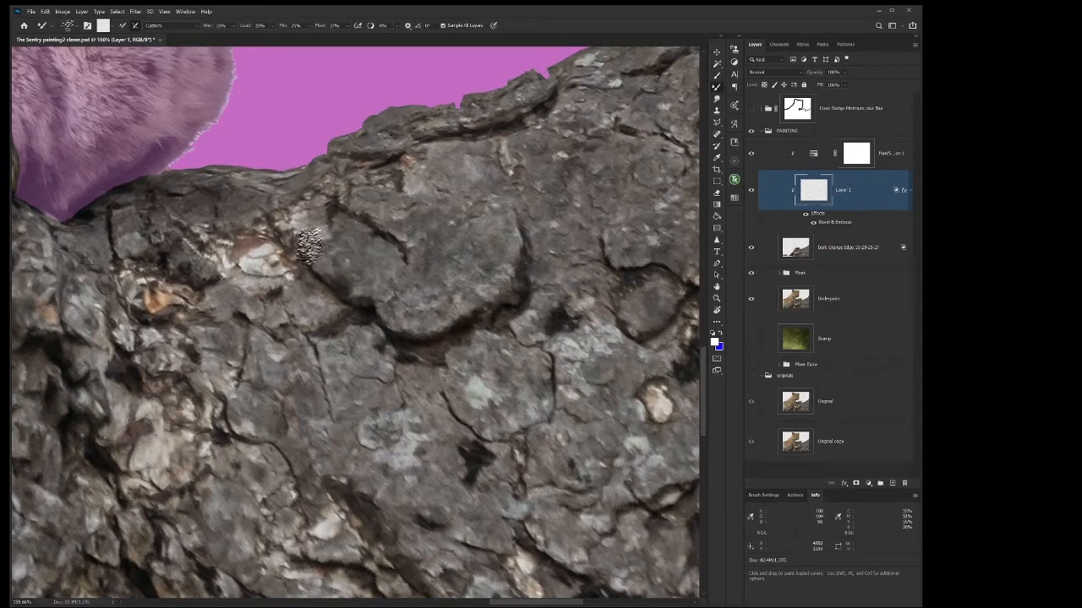
pyautogui.moveTo(308, 245); pyautogui.dragTo(338, 287)
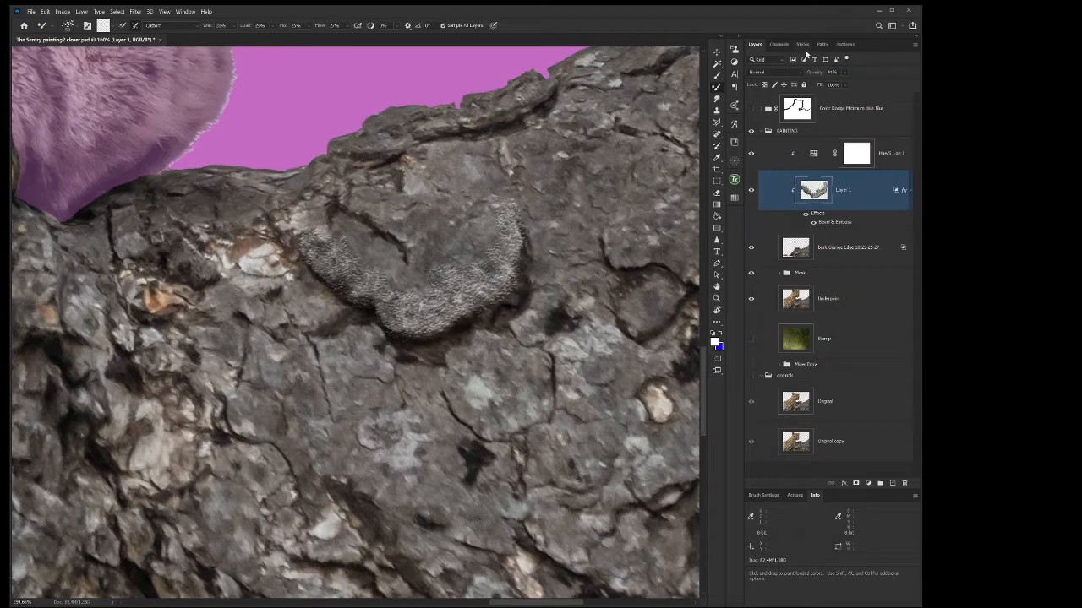
# Delete the silver impasto stroke from Layer 1 and bring back the saved impasto styles.
pyautogui.click(802, 44)
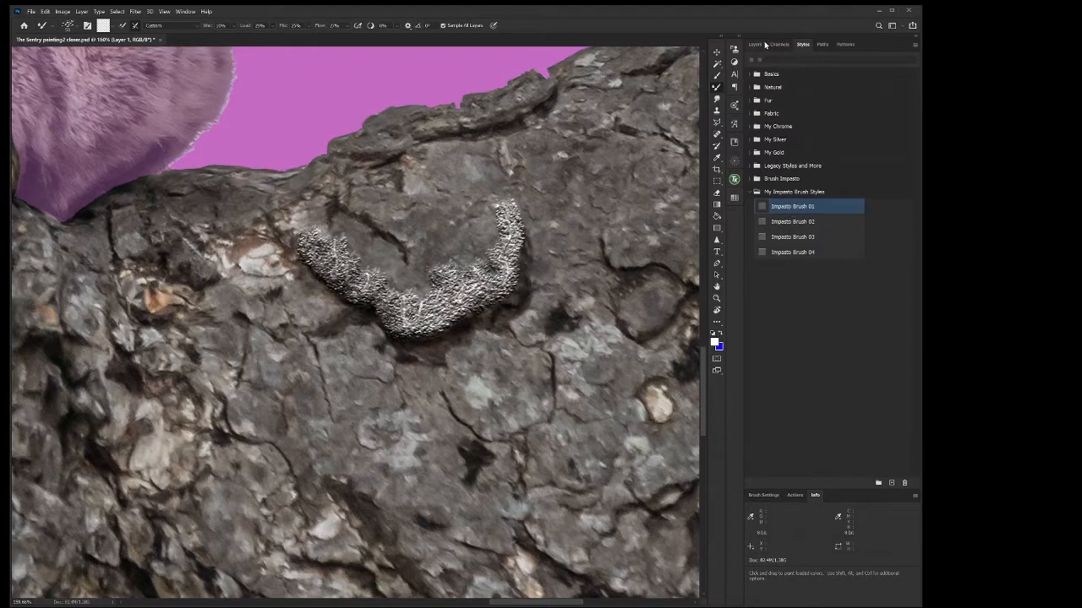
pyautogui.click(754, 44)
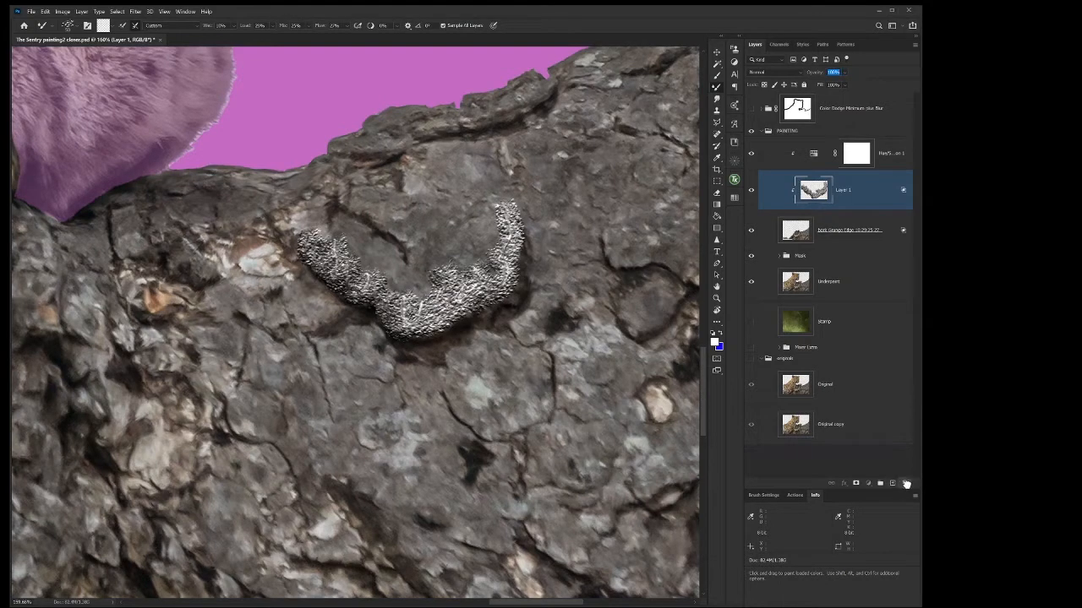
pyautogui.click(893, 482)
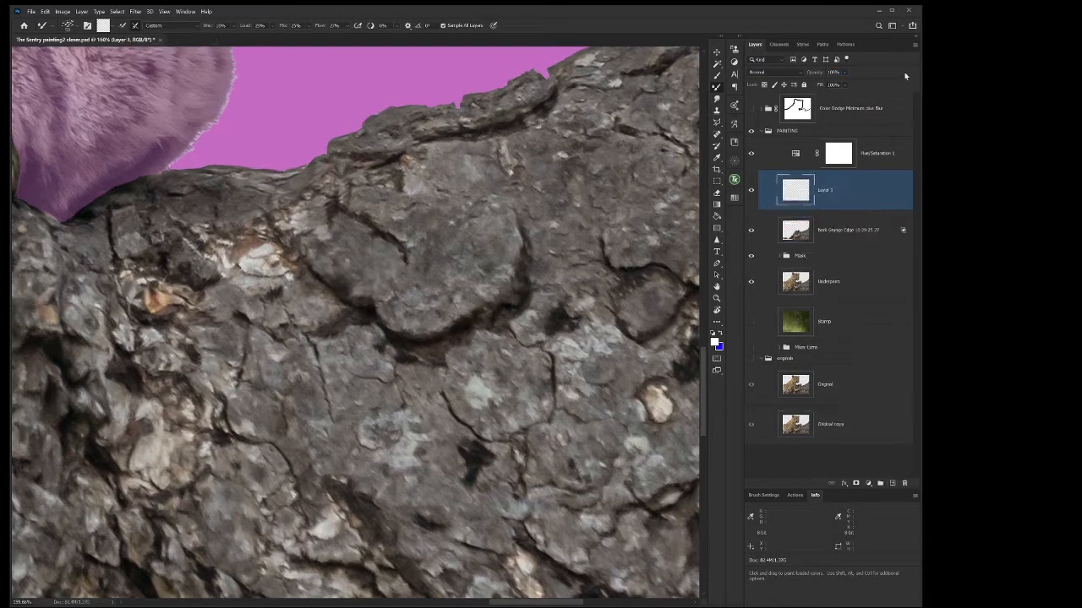
pyautogui.click(802, 43)
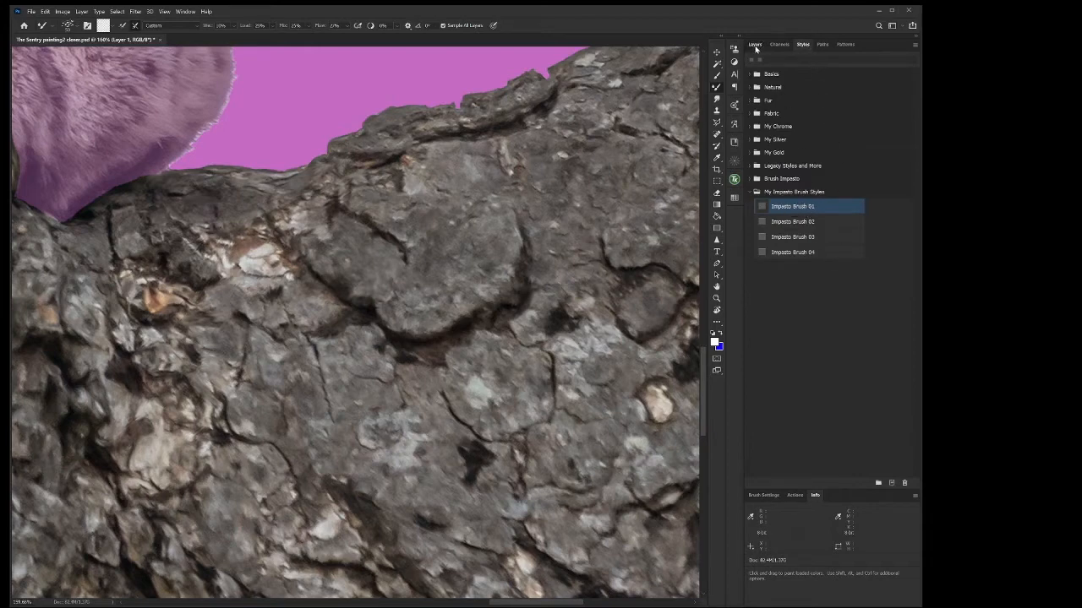
# Apply Impasto Brush 01 to the blank Layer 1.
pyautogui.click(754, 44)
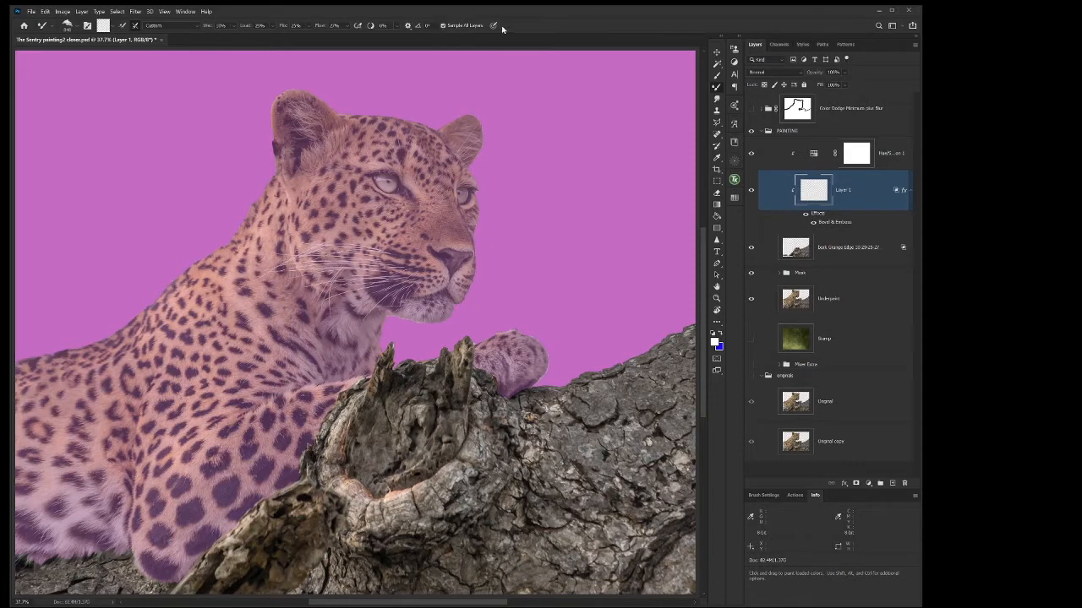
pyautogui.moveTo(810, 217)
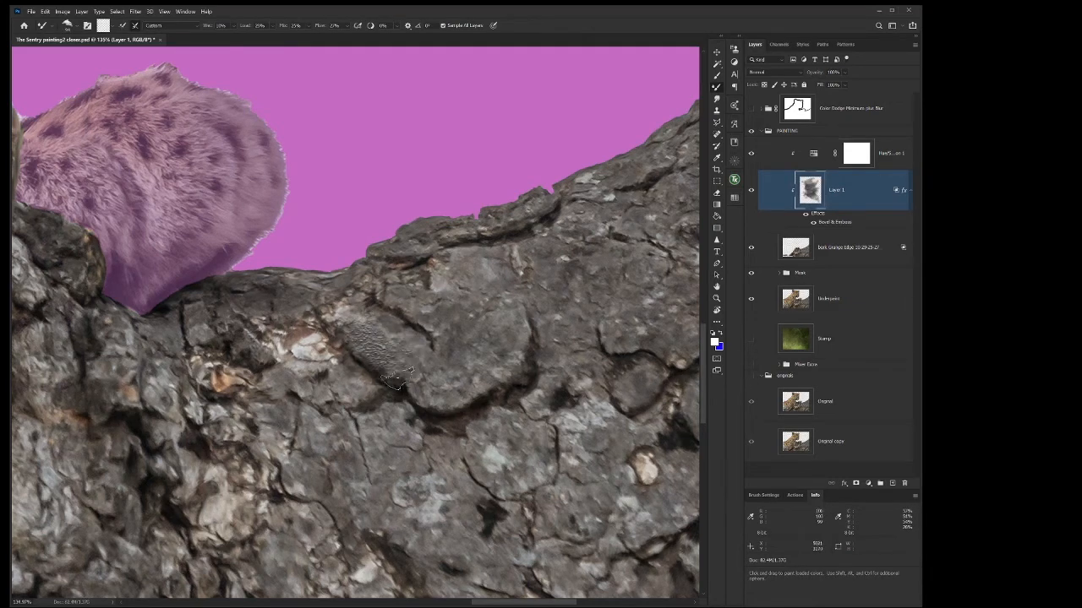
# Paint impasto strokes over the bark knot, lower-left ridges and central bark plates.
pyautogui.moveTo(397, 381); pyautogui.dragTo(448, 300)
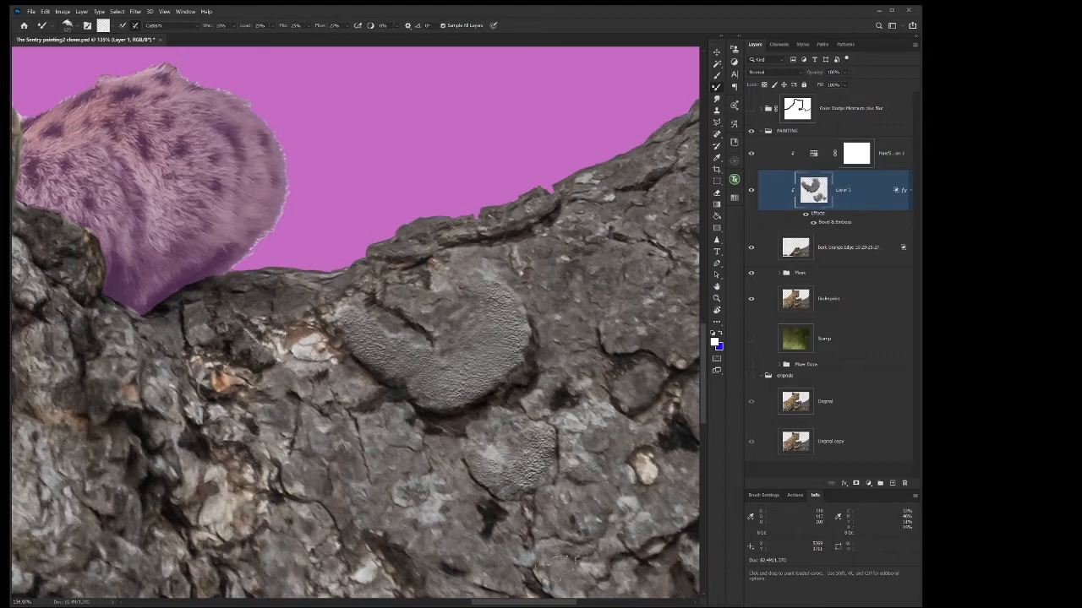
pyautogui.click(287, 436)
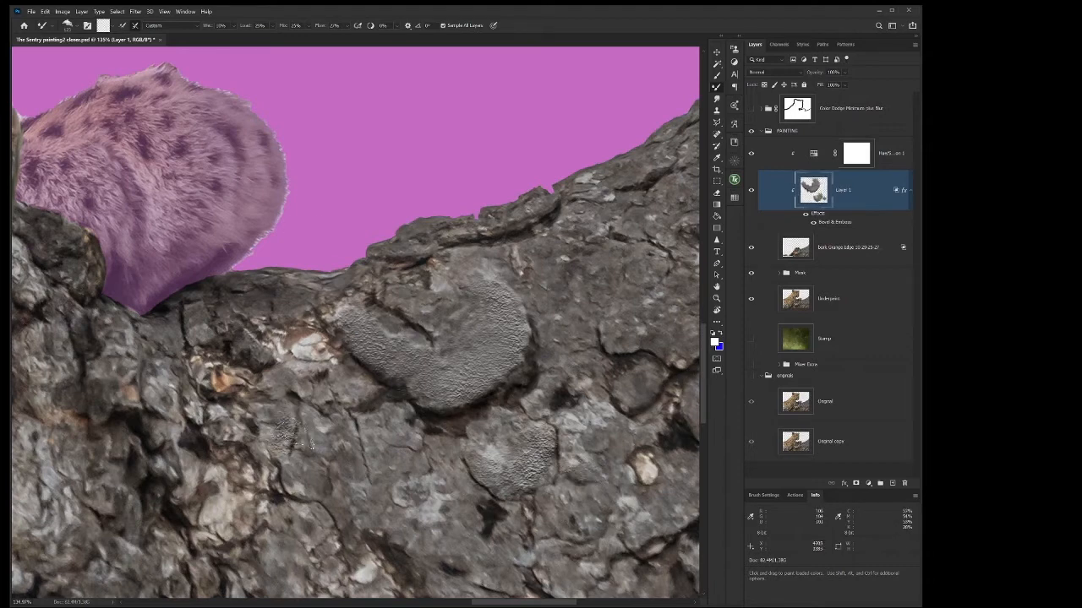
pyautogui.moveTo(288, 431); pyautogui.dragTo(127, 410)
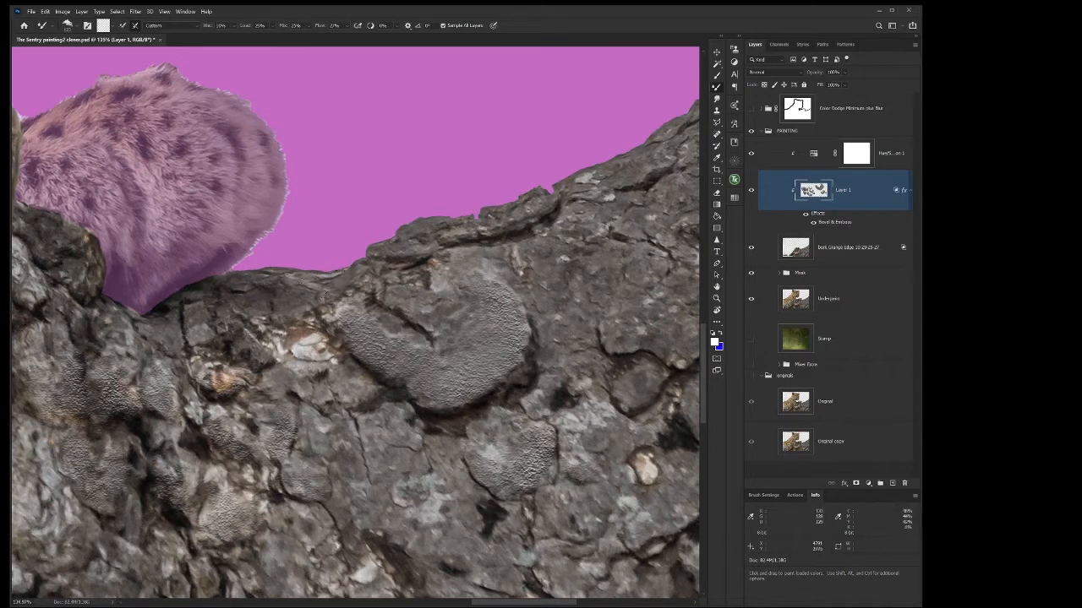
pyautogui.moveTo(220, 338); pyautogui.dragTo(304, 380)
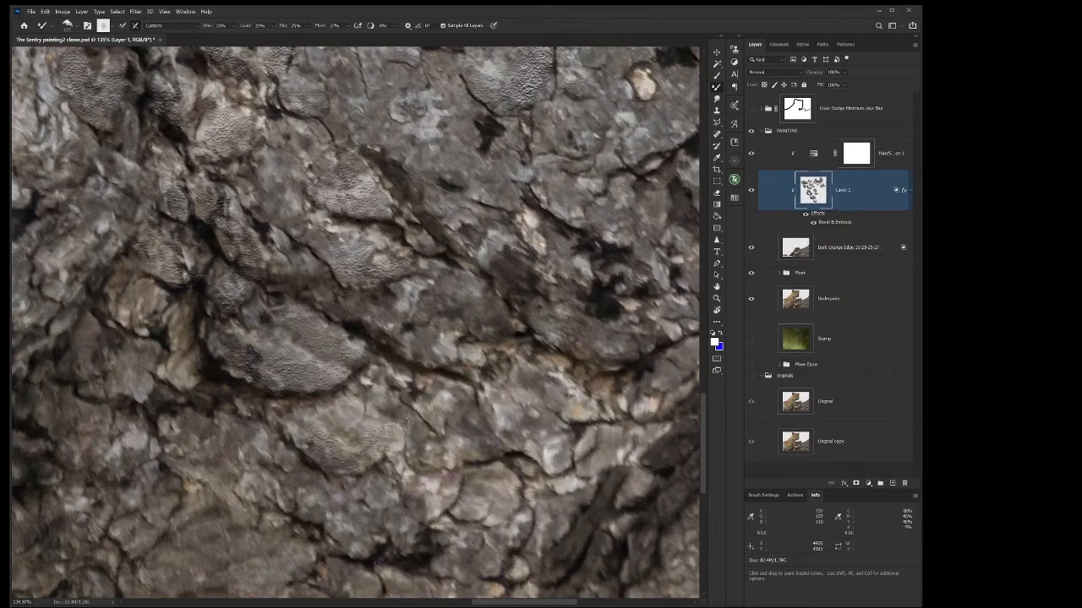
pyautogui.moveTo(389, 426); pyautogui.dragTo(401, 520)
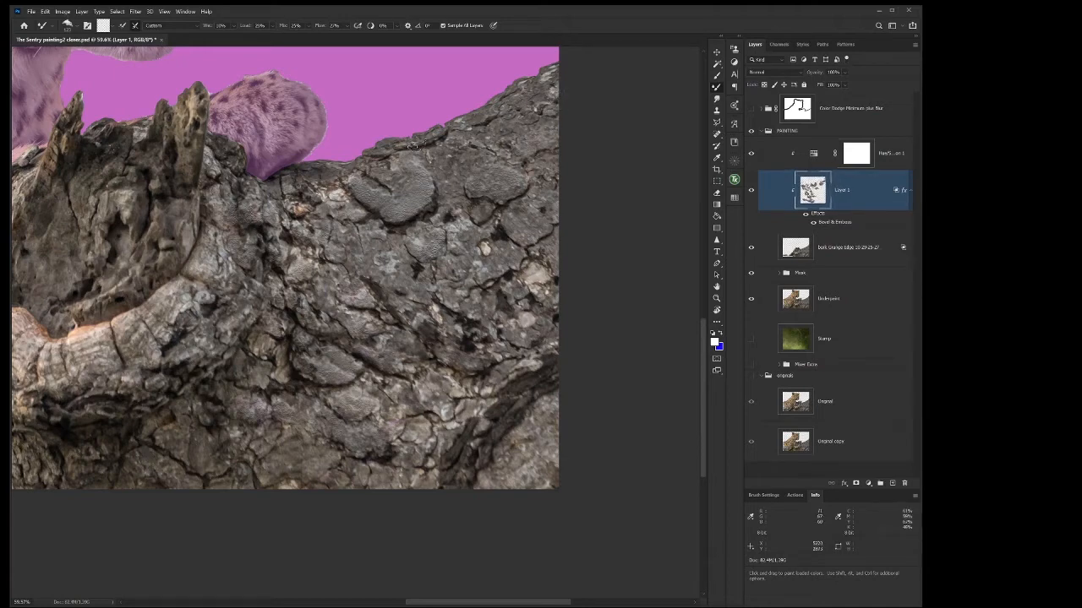
# Add impasto dabs along the branch's upper edge, beside the paw and on left bark.
pyautogui.click(397, 152)
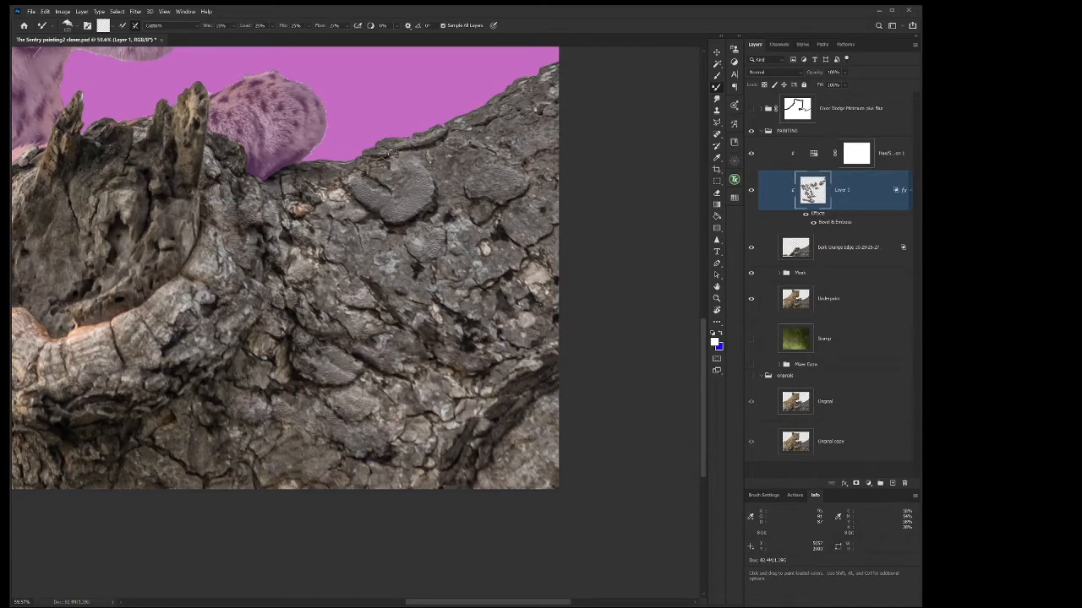
pyautogui.click(381, 152)
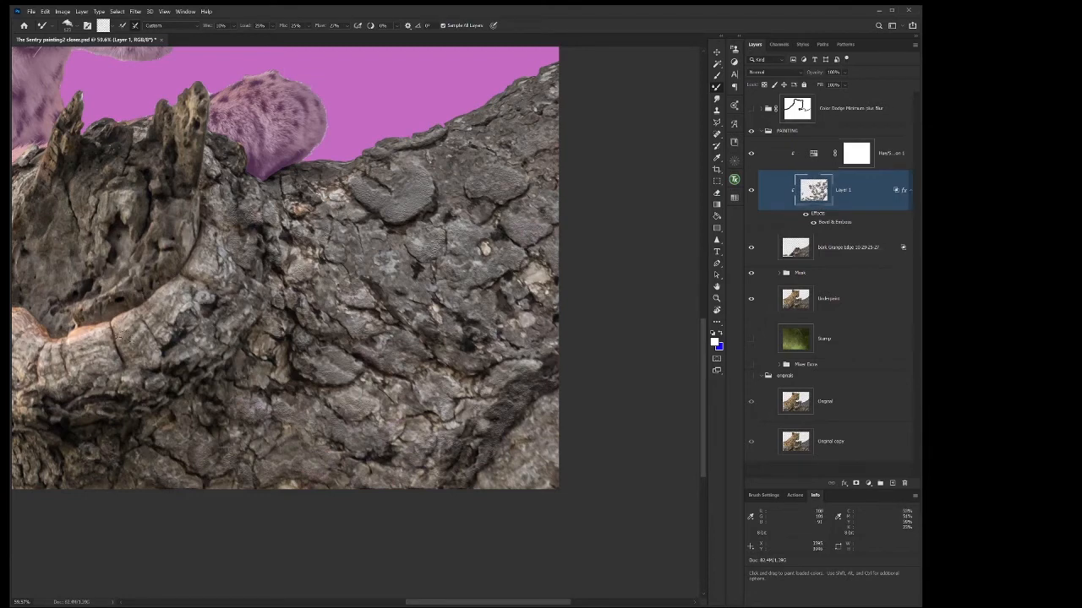
pyautogui.click(147, 338)
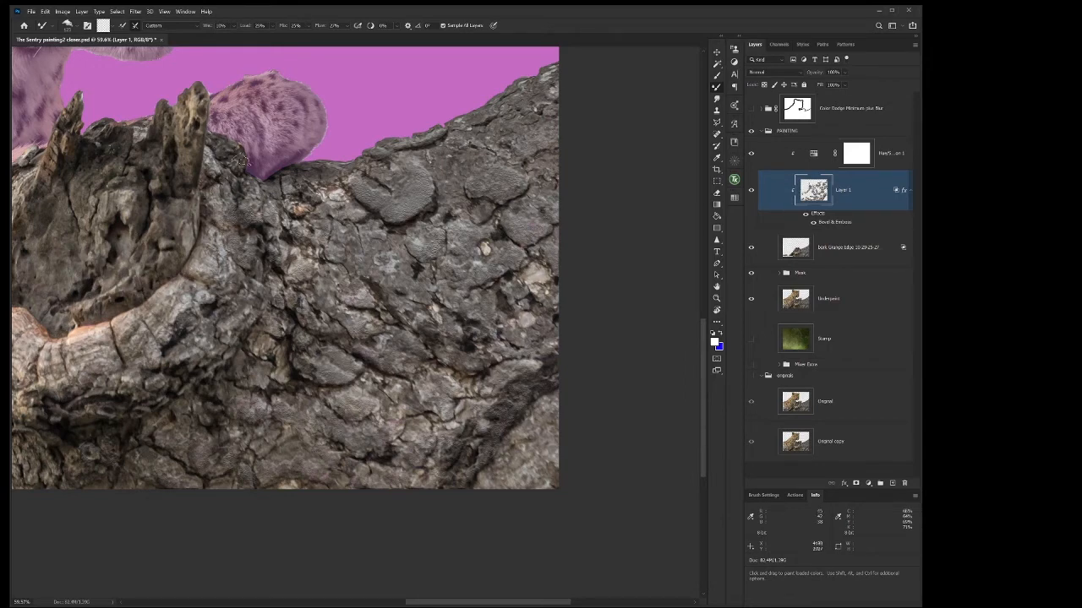
pyautogui.click(246, 164)
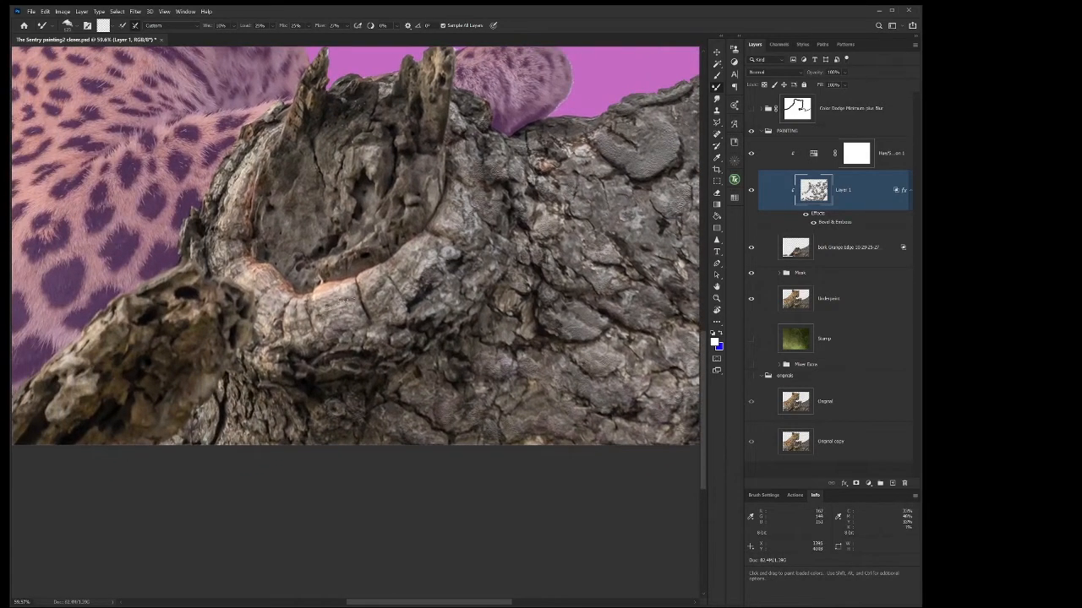
# Dab impasto texture into the broken stump, its bark, and the bark to its right.
pyautogui.click(296, 321)
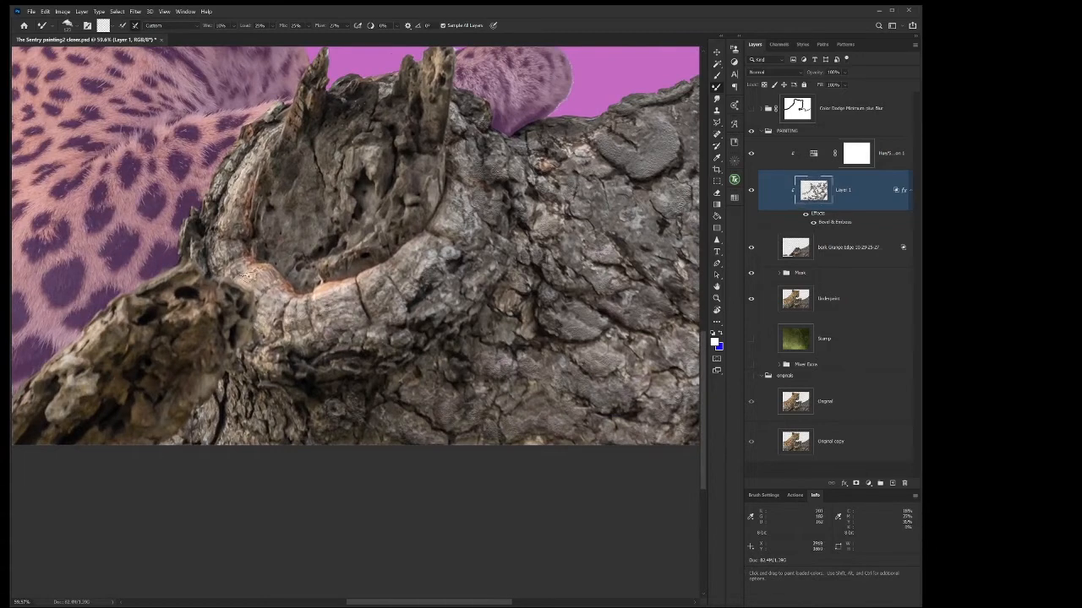
pyautogui.click(253, 278)
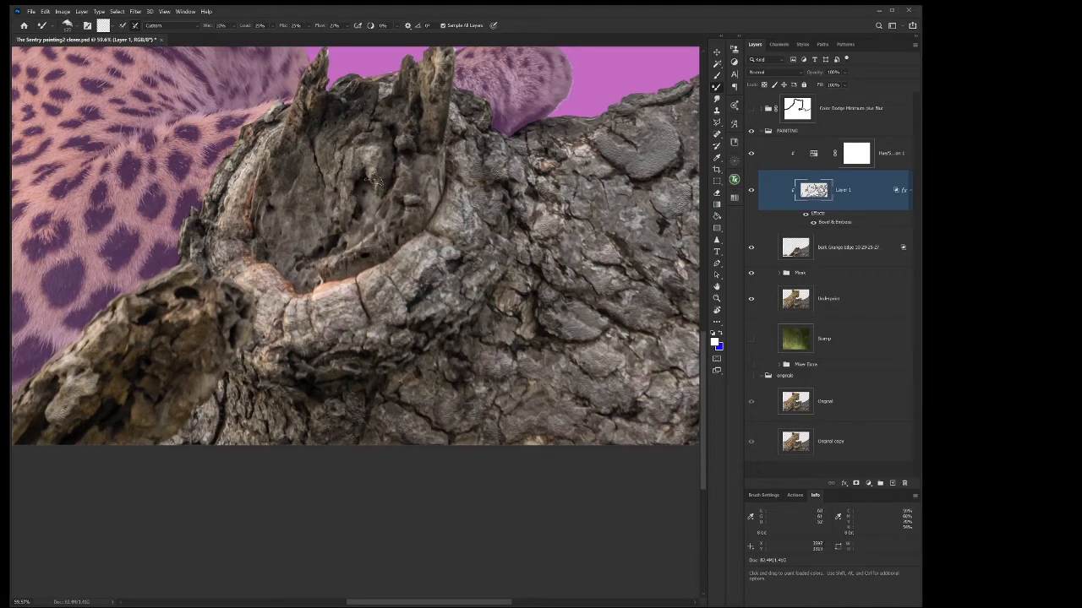
pyautogui.moveTo(409, 199)
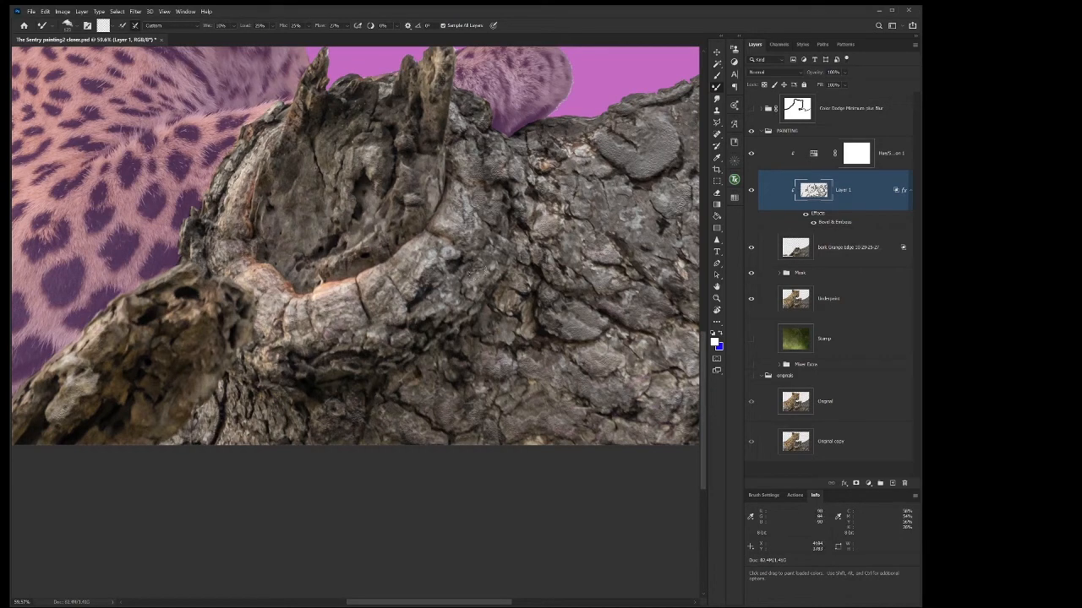
pyautogui.click(469, 309)
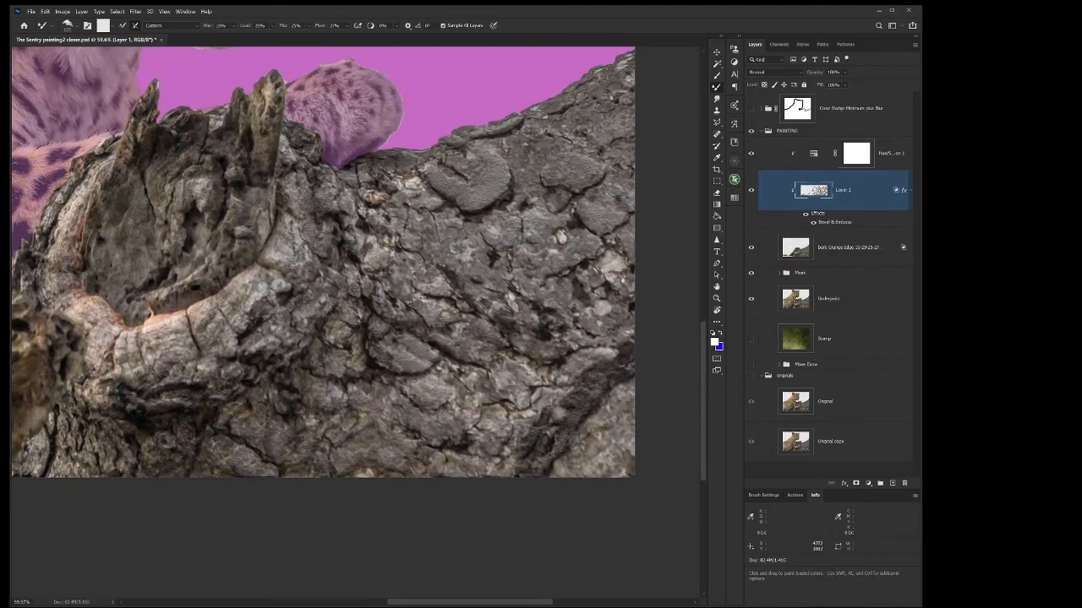
# Zoom in to about 164% on the embossed bark plates.
pyautogui.click(408, 271)
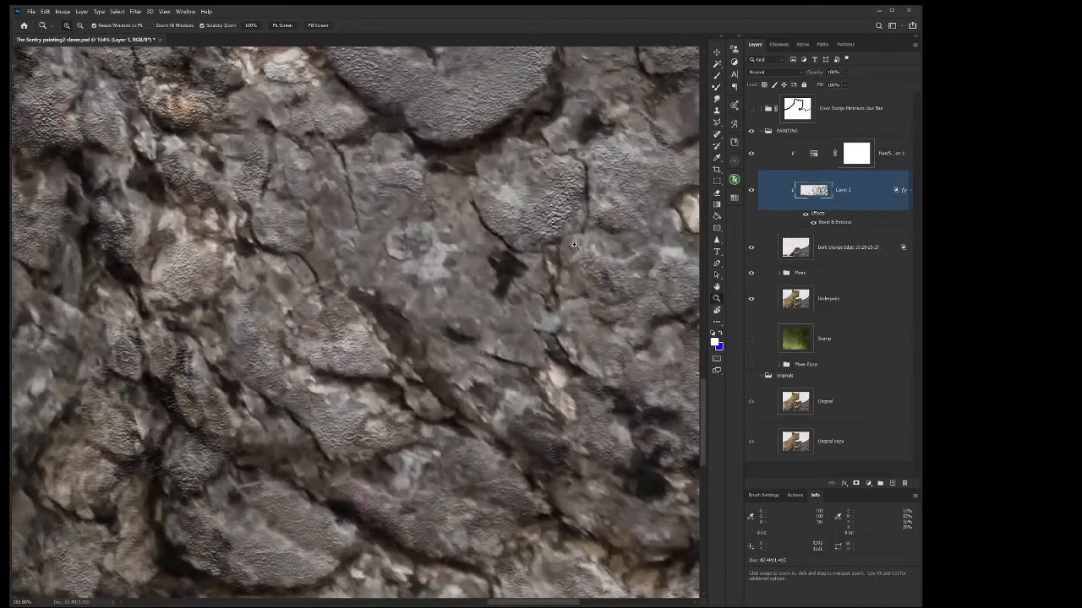
# Paint impasto strokes across the zoomed-in bark on Layer 1 with the Mixer Brush.
pyautogui.click(716, 90)
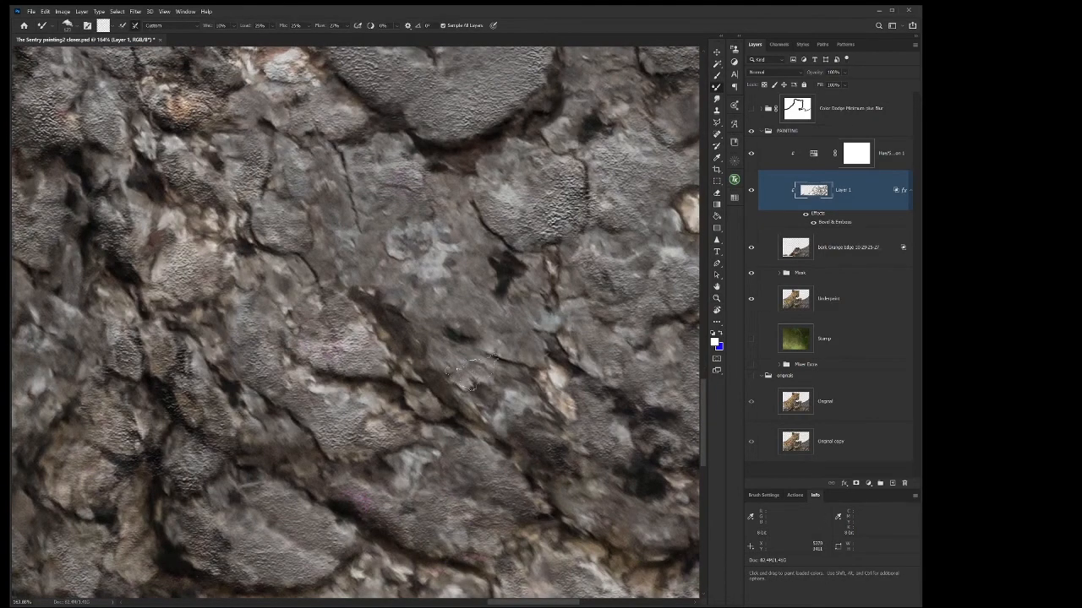
pyautogui.moveTo(473, 384); pyautogui.dragTo(431, 275)
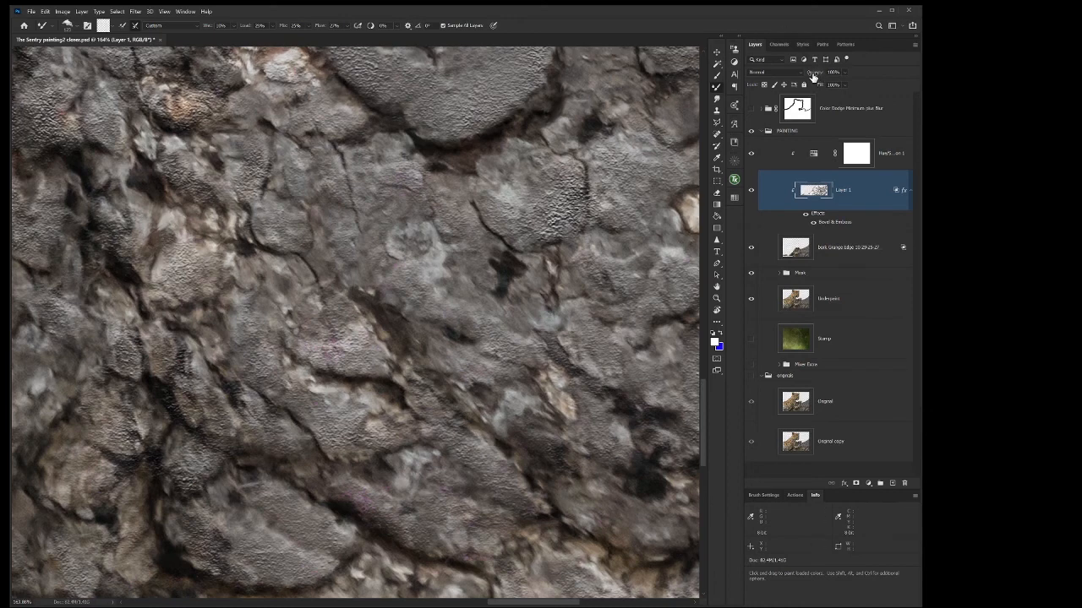
pyautogui.moveTo(810, 76)
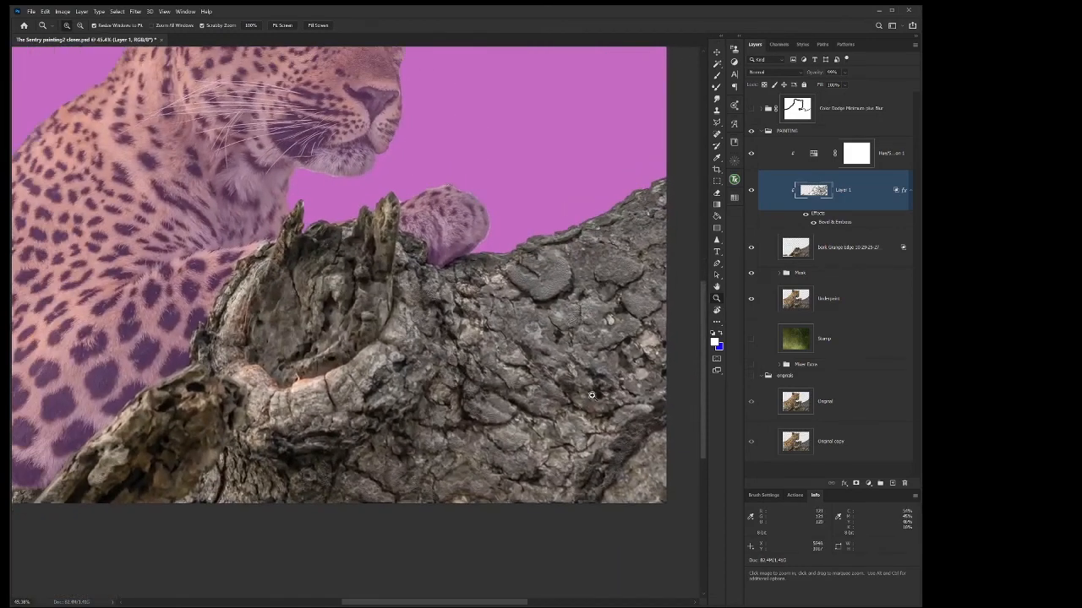
pyautogui.moveTo(624, 169)
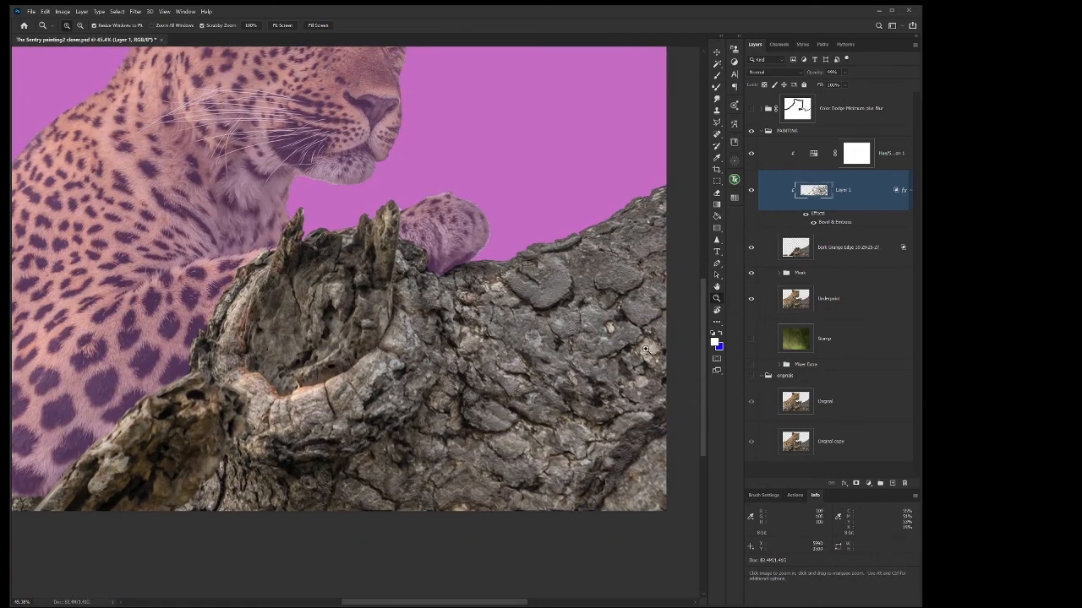
pyautogui.moveTo(708, 318)
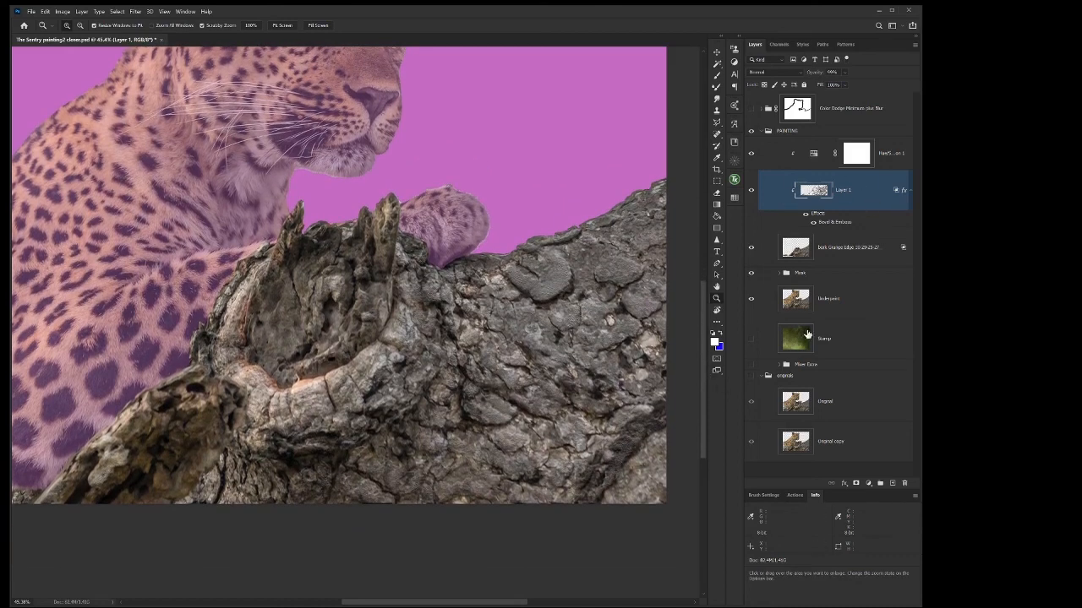
pyautogui.moveTo(763, 330)
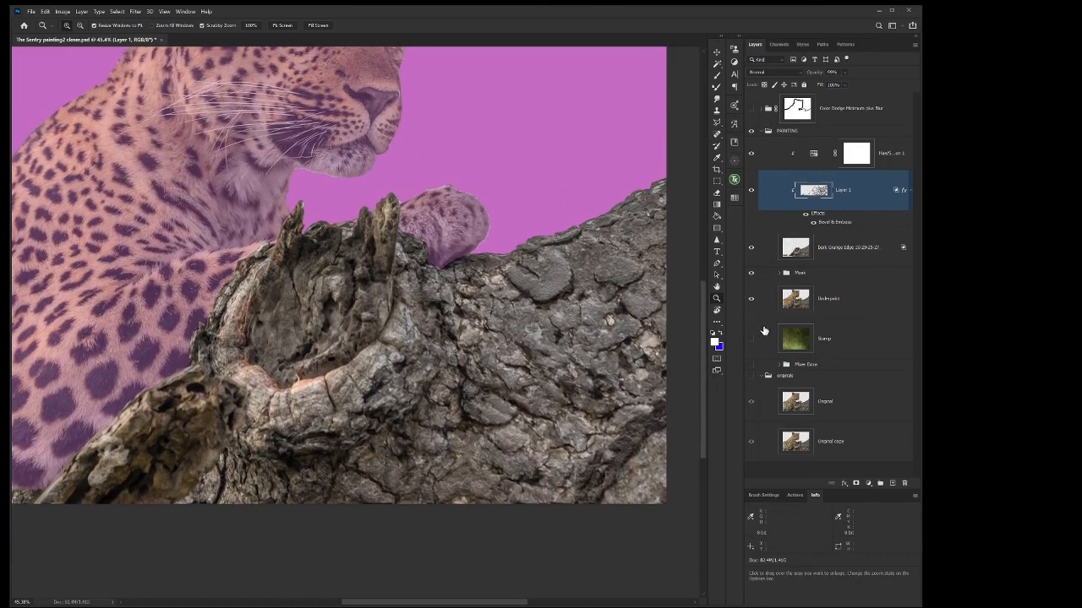